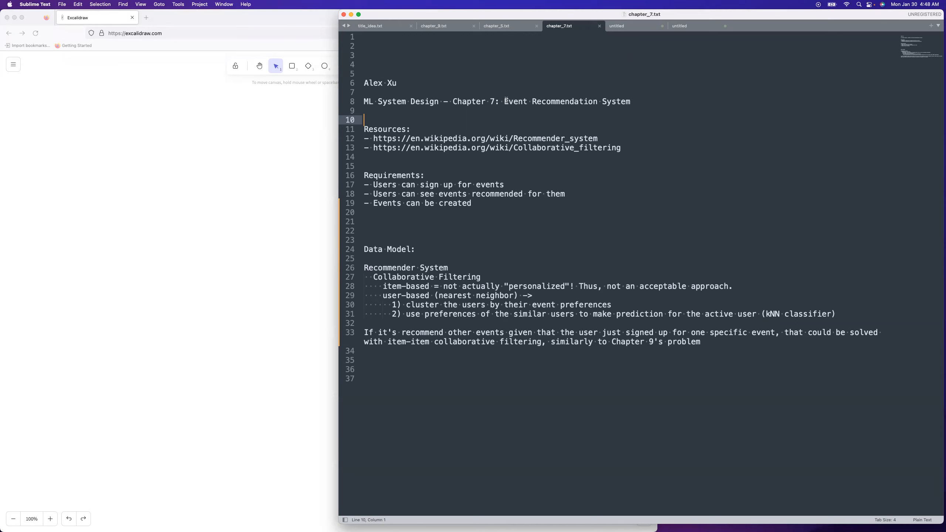
# Mark note passages about signing up for one event and item-item collaborative filtering, then select the Event Retrieval Service box.
pyautogui.moveTo(504, 100); pyautogui.dragTo(630, 100)
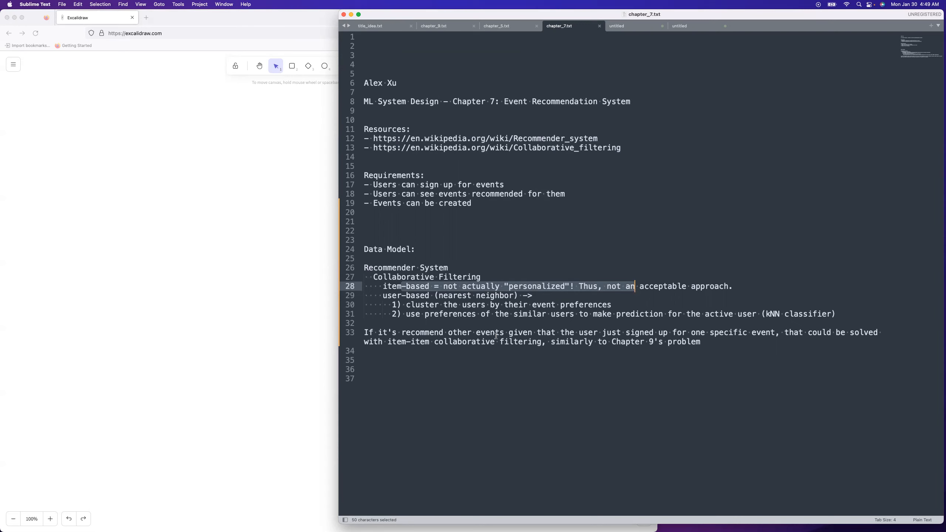
pyautogui.click(443, 332)
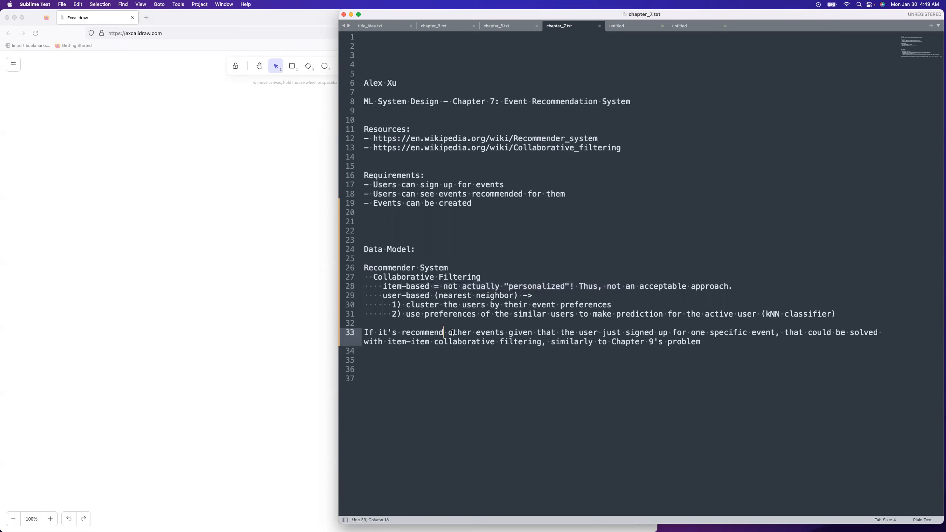
pyautogui.moveTo(445, 332); pyautogui.dragTo(780, 332)
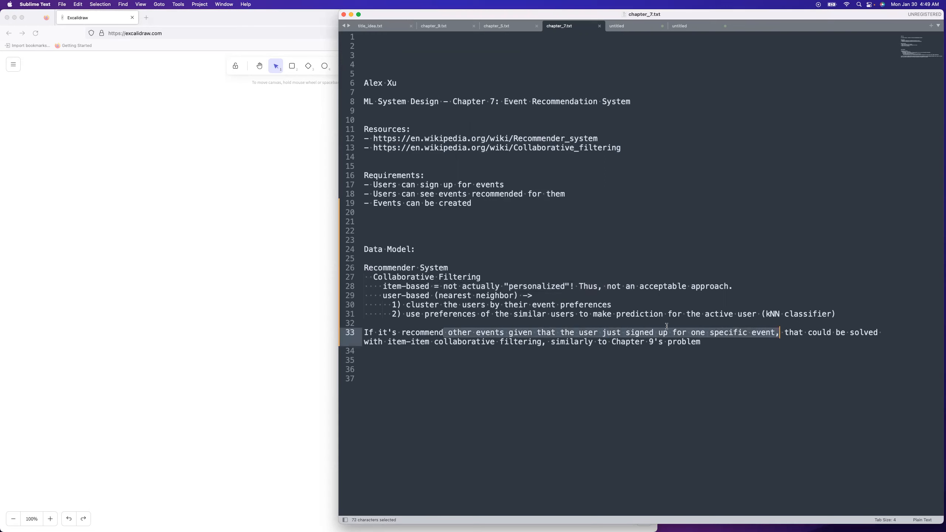
pyautogui.moveTo(739, 333)
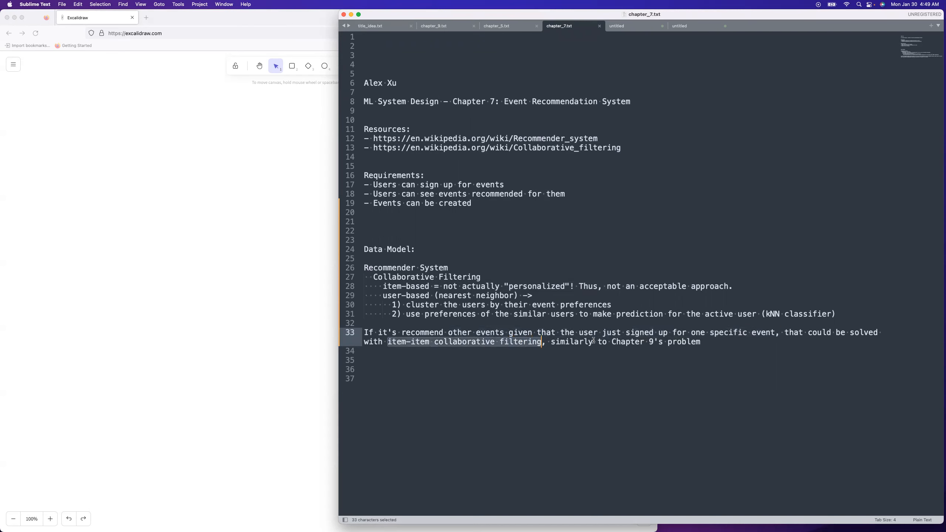
pyautogui.moveTo(594, 342); pyautogui.dragTo(700, 342)
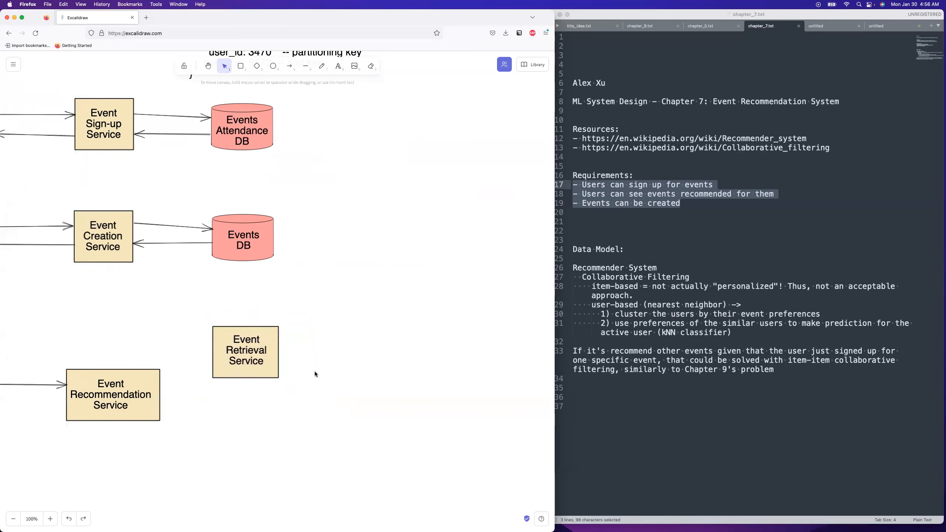
pyautogui.click(245, 351)
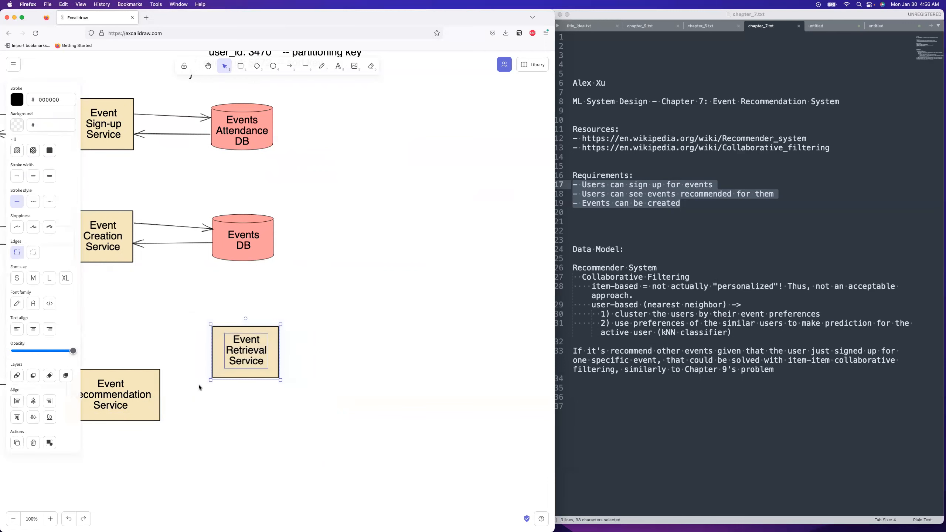
# Duplicate the box below as Event Ranking Service and link Recommendation to Retrieval with a 'user ID' arrow.
pyautogui.moveTo(244, 352); pyautogui.dragTo(239, 453)
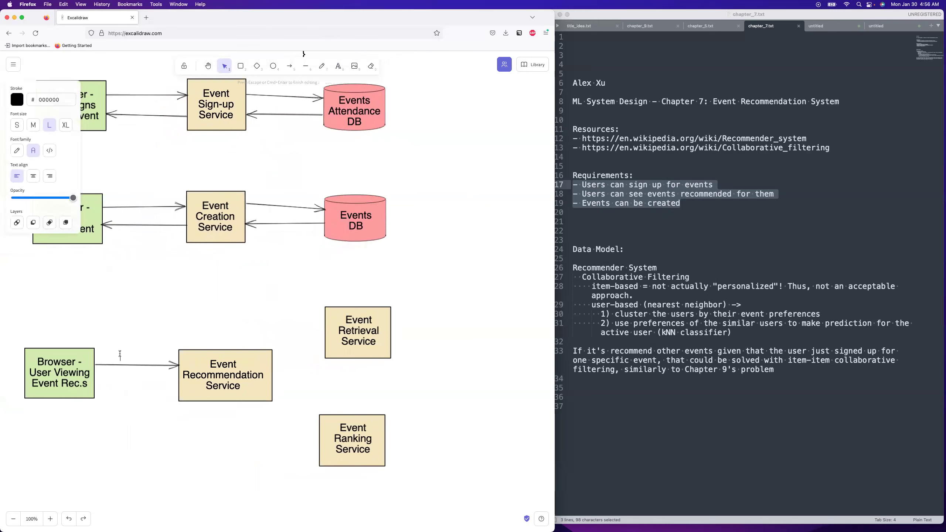
pyautogui.write('user ID')
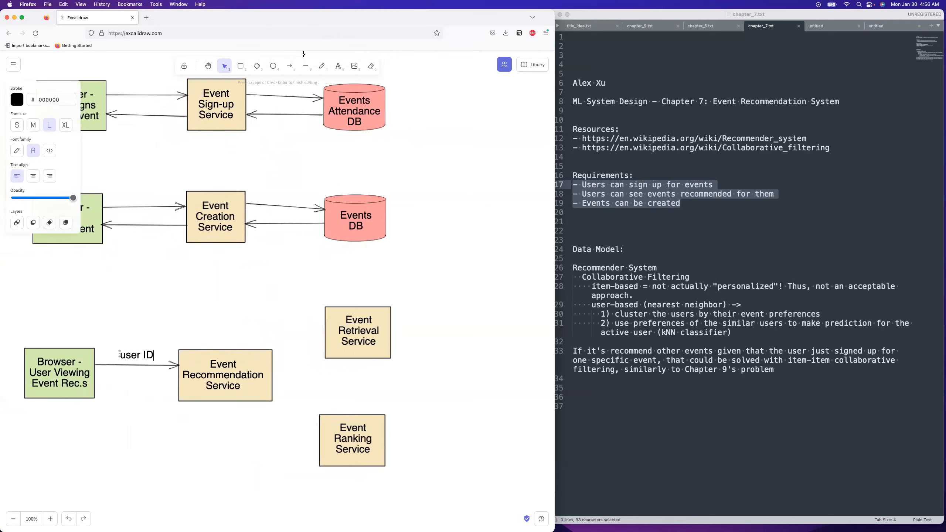
pyautogui.click(290, 66)
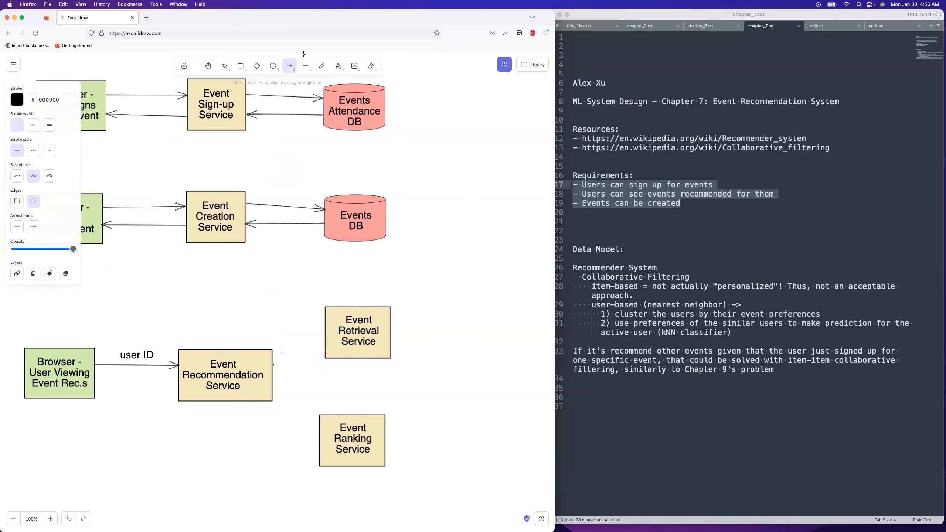
pyautogui.moveTo(274, 362); pyautogui.dragTo(325, 334)
pyautogui.write('user ID')
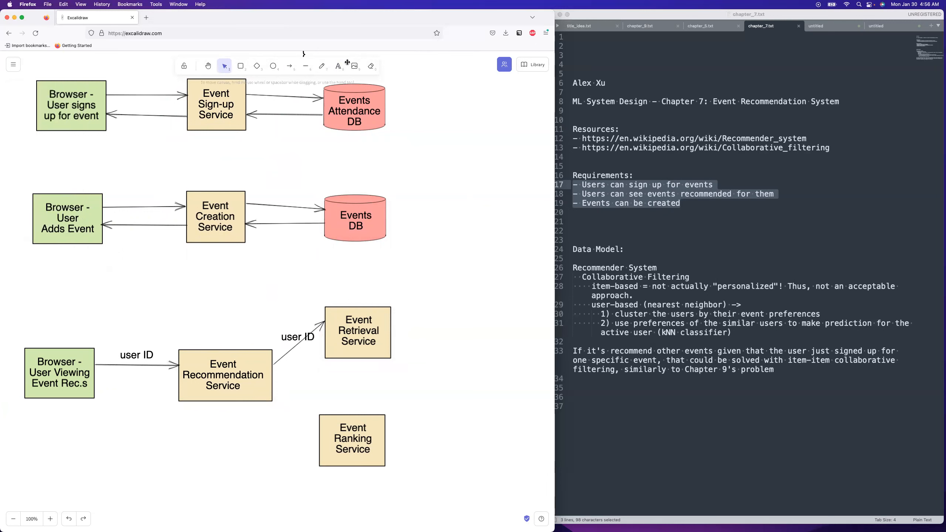
# Draw an arrow from Event Retrieval Service up to Events DB and copy the 'user ID' label beside it.
pyautogui.click(290, 66)
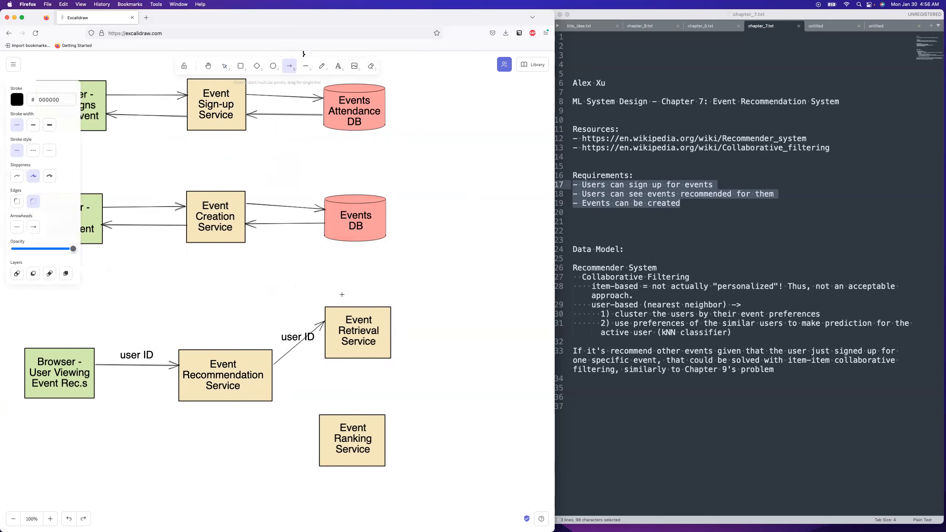
pyautogui.moveTo(350, 310); pyautogui.dragTo(350, 247)
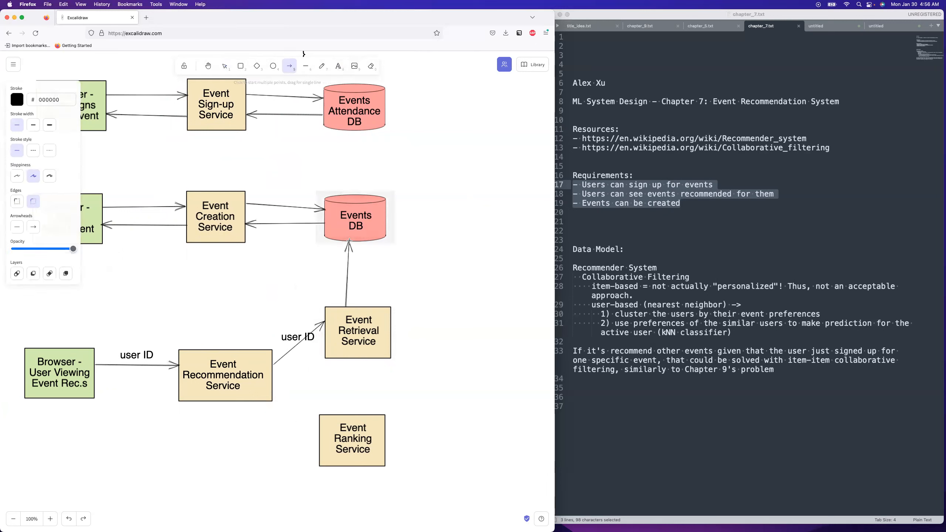
pyautogui.click(225, 65)
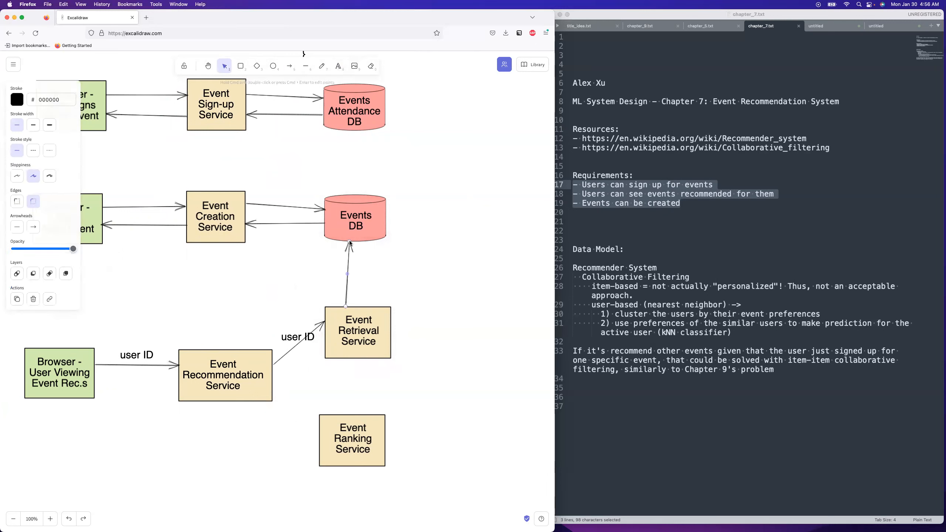
pyautogui.click(297, 337)
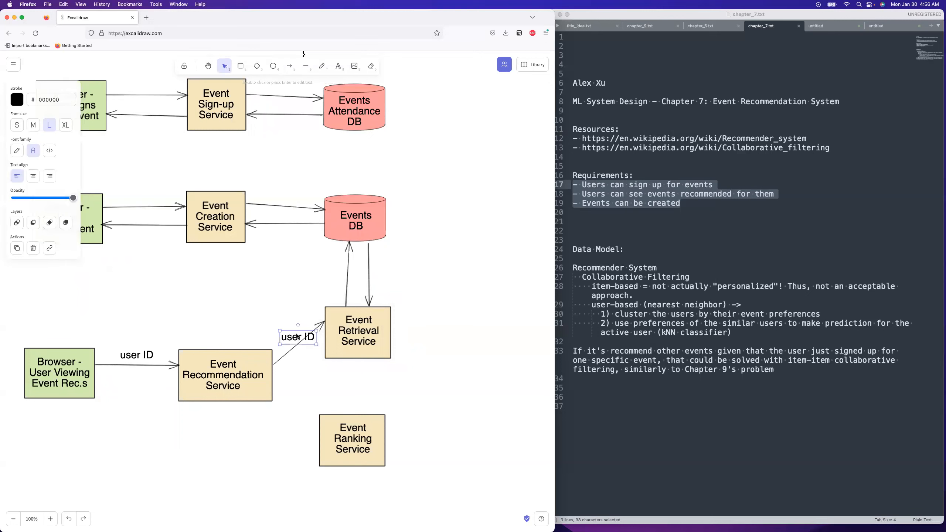
pyautogui.moveTo(297, 337); pyautogui.dragTo(311, 282)
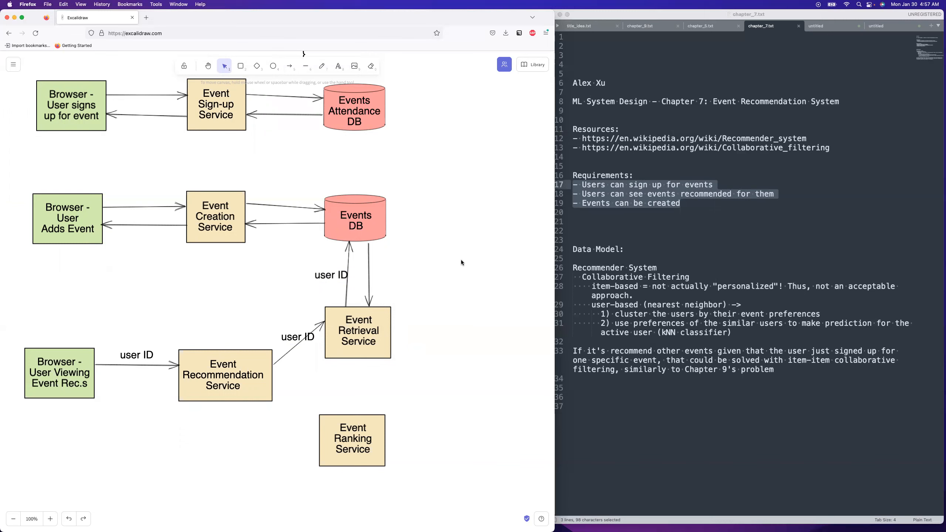
pyautogui.moveTo(459, 218)
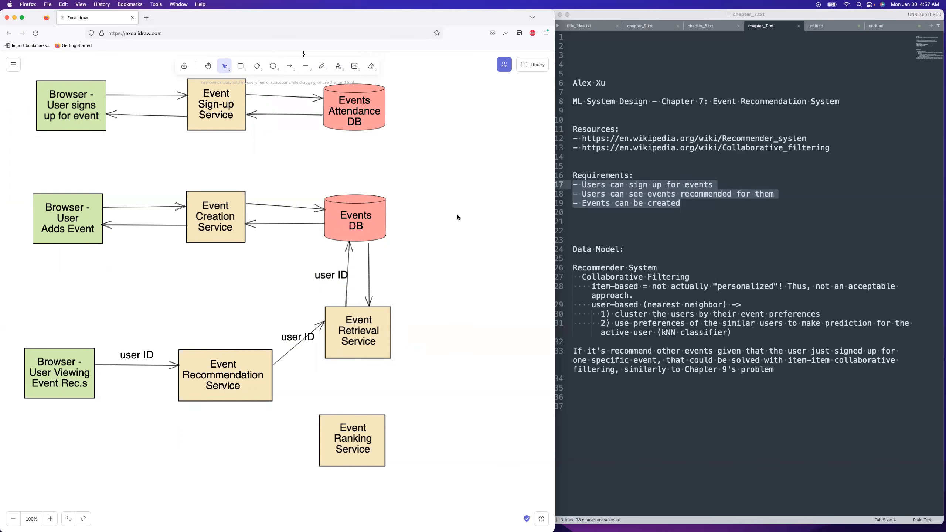
pyautogui.moveTo(378, 235)
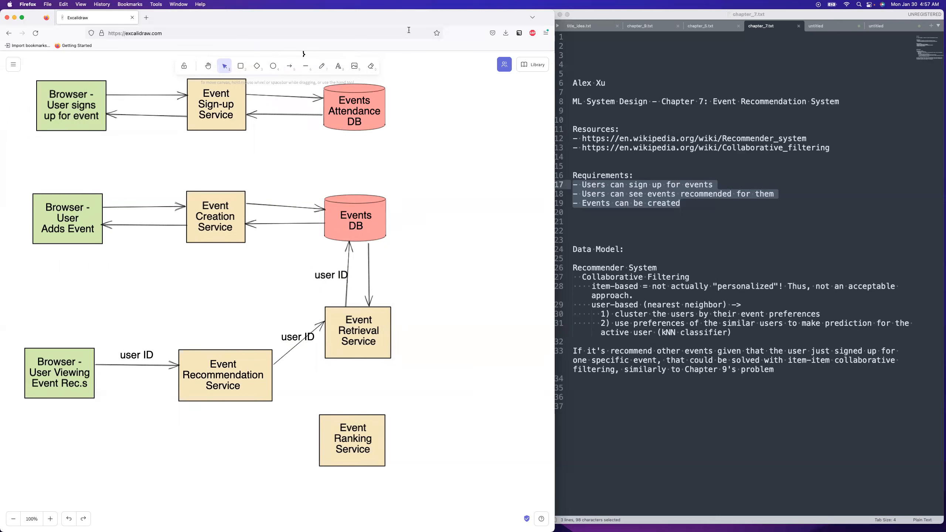
# Label Events DB's reply arrow 'list of events'.
pyautogui.click(339, 65)
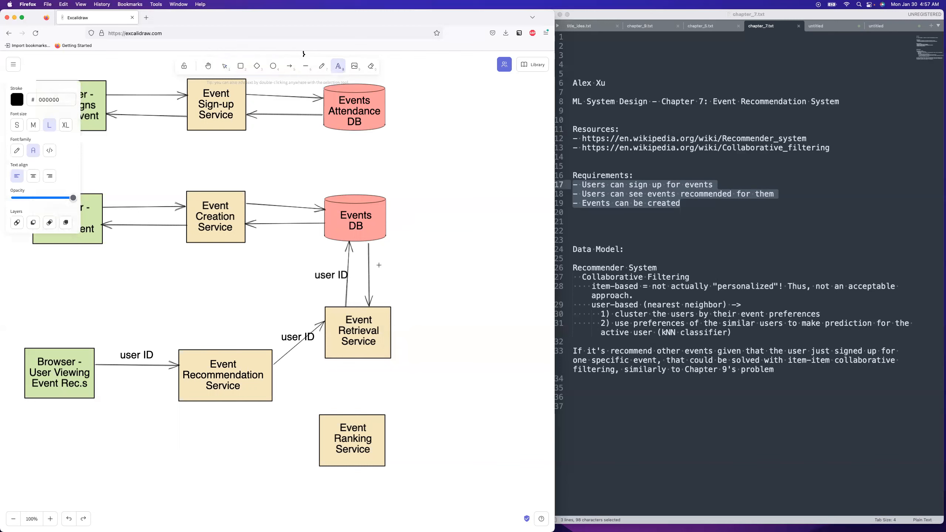
pyautogui.write('list')
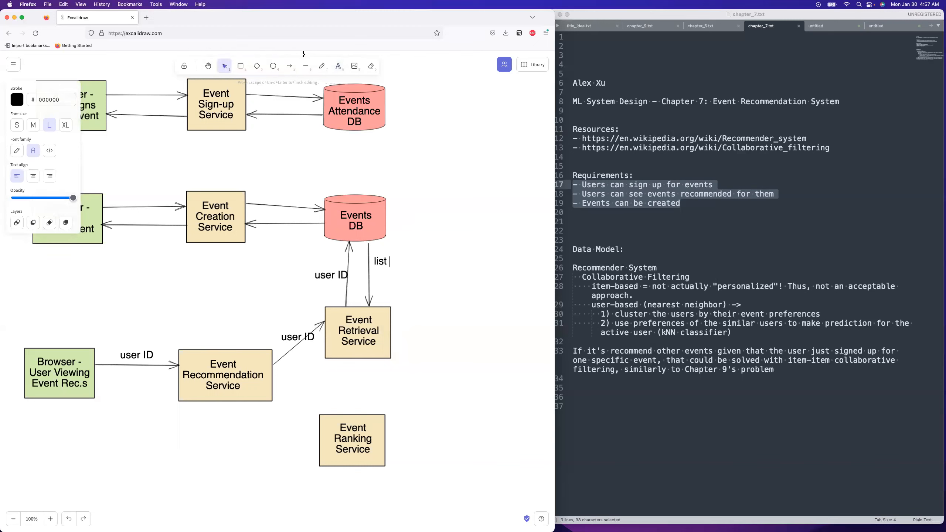
pyautogui.write('of events')
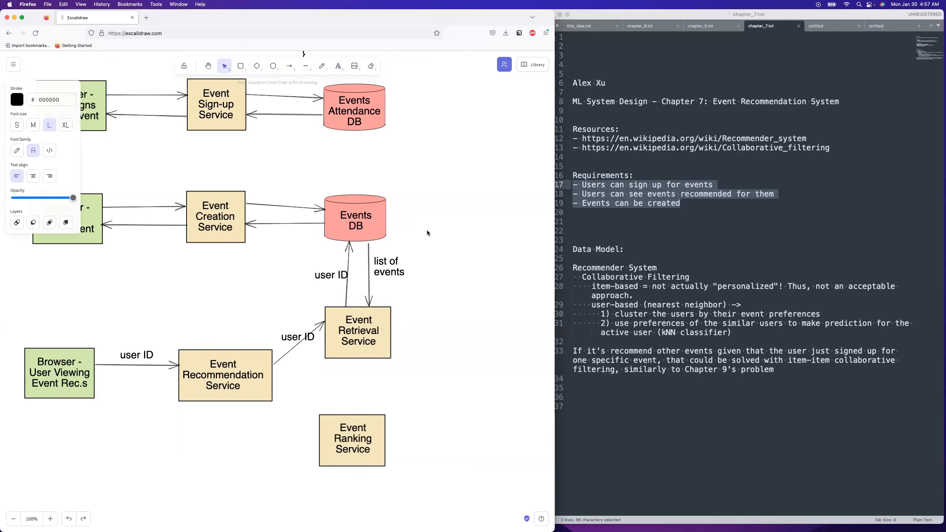
pyautogui.click(386, 266)
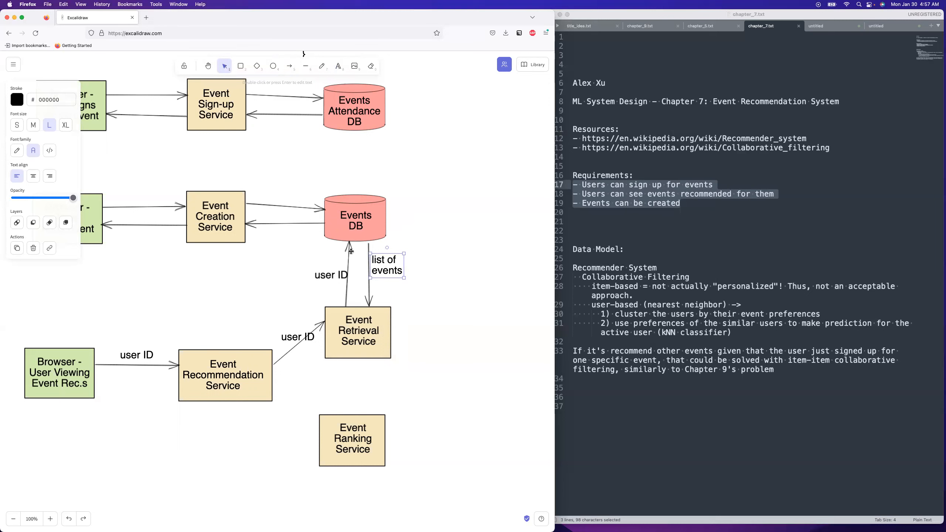
# Add a return arrow to Event Recommendation Service carrying a copied 'list of events' label.
pyautogui.click(290, 65)
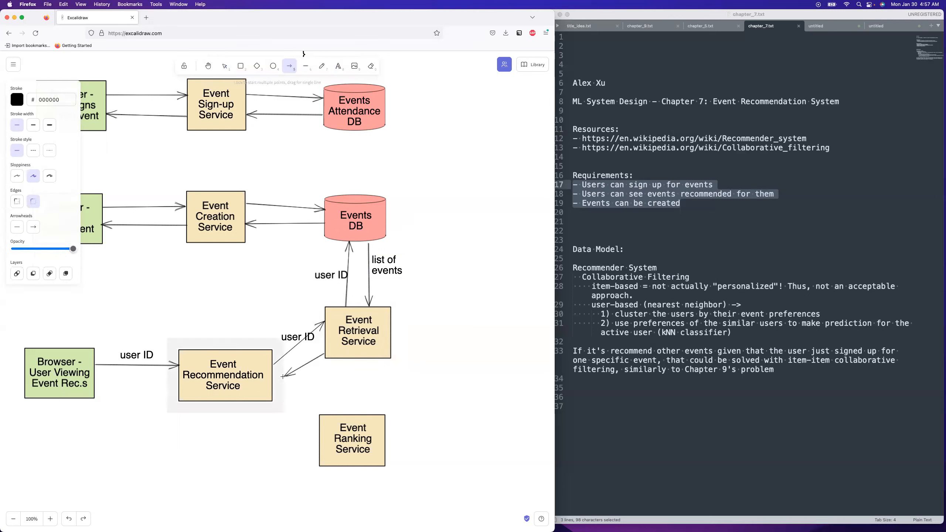
pyautogui.click(386, 264)
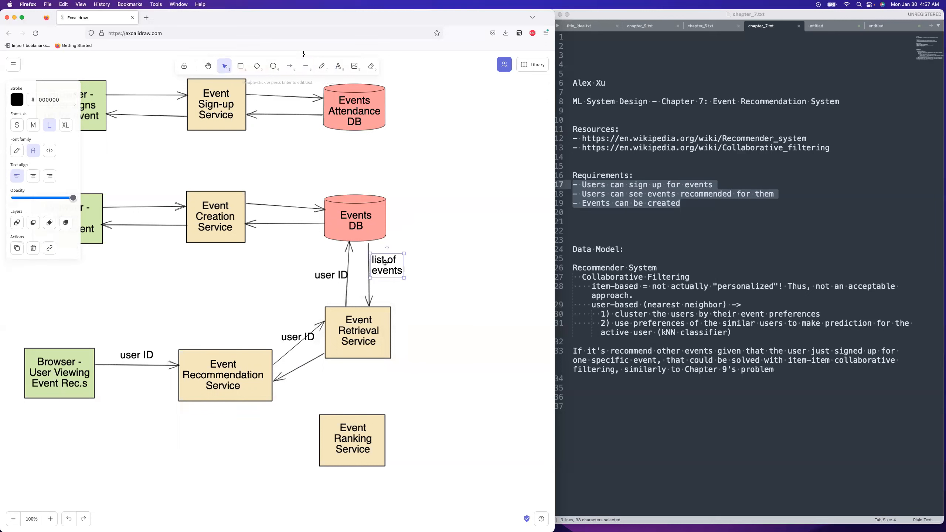
pyautogui.moveTo(386, 264); pyautogui.dragTo(324, 368)
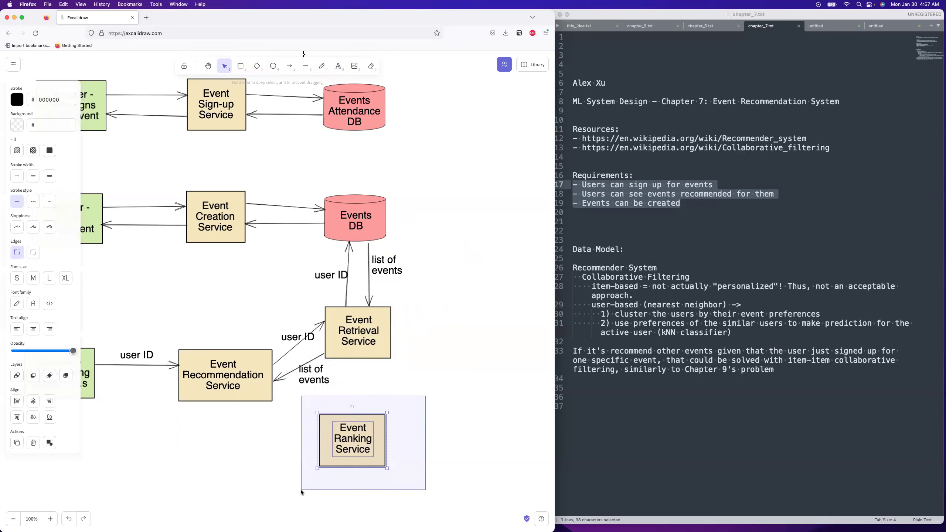
# Draw an arrow from Event Recommendation Service down to Event Ranking Service with a copied 'list of events' label.
pyautogui.moveTo(352, 440); pyautogui.dragTo(347, 495)
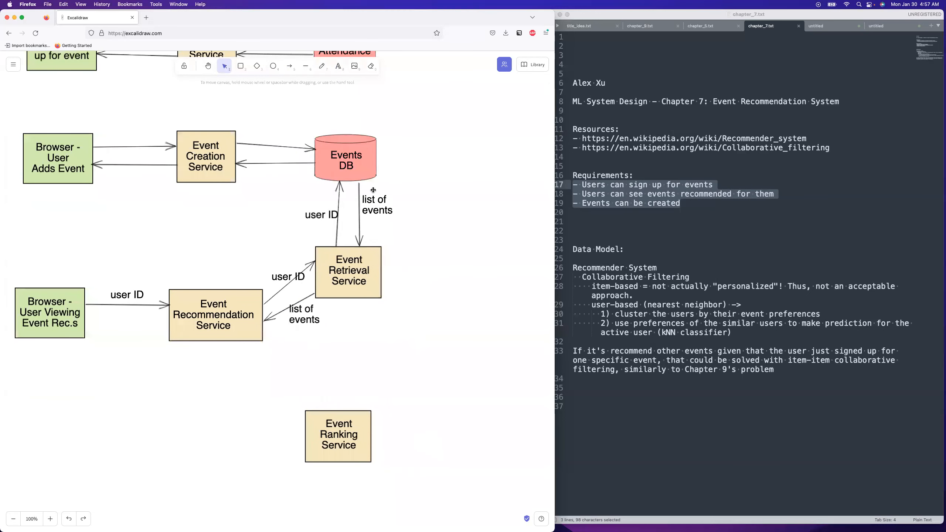
pyautogui.click(290, 65)
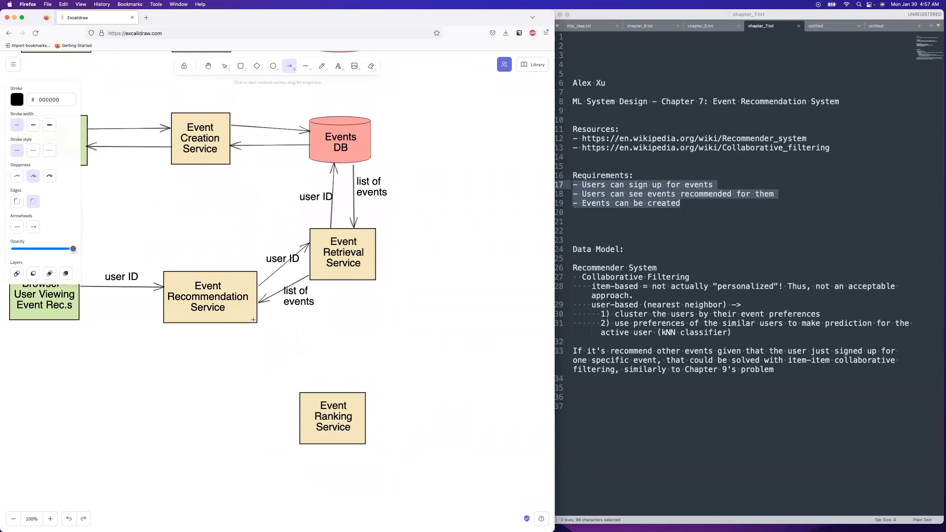
pyautogui.moveTo(257, 320); pyautogui.dragTo(322, 392)
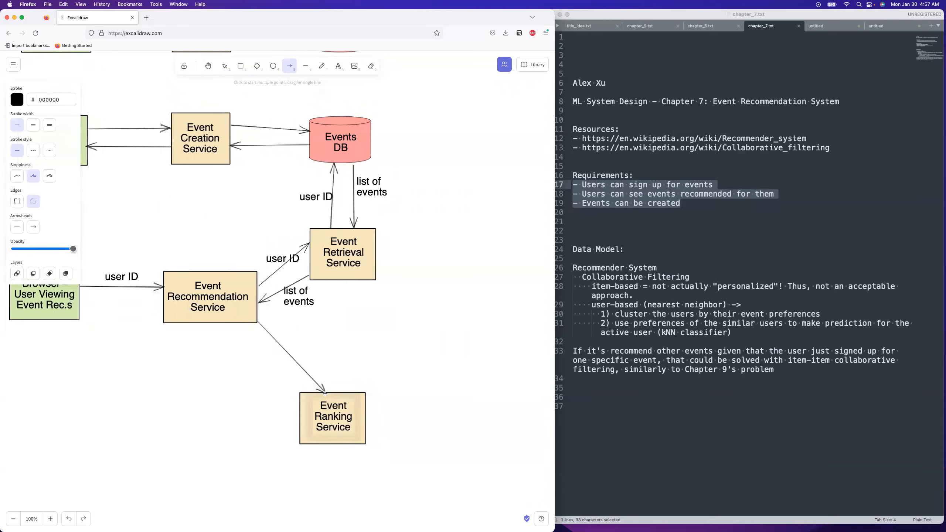
pyautogui.click(297, 296)
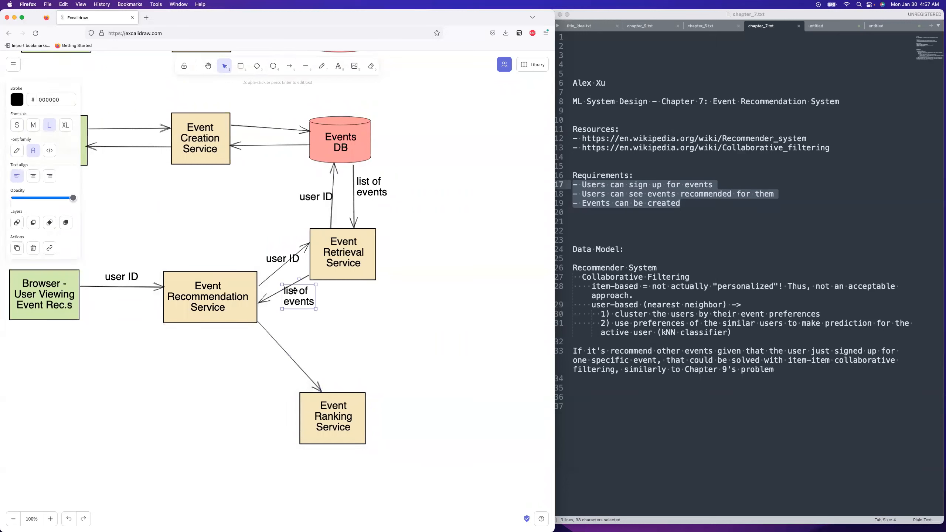
pyautogui.moveTo(298, 295); pyautogui.dragTo(300, 354)
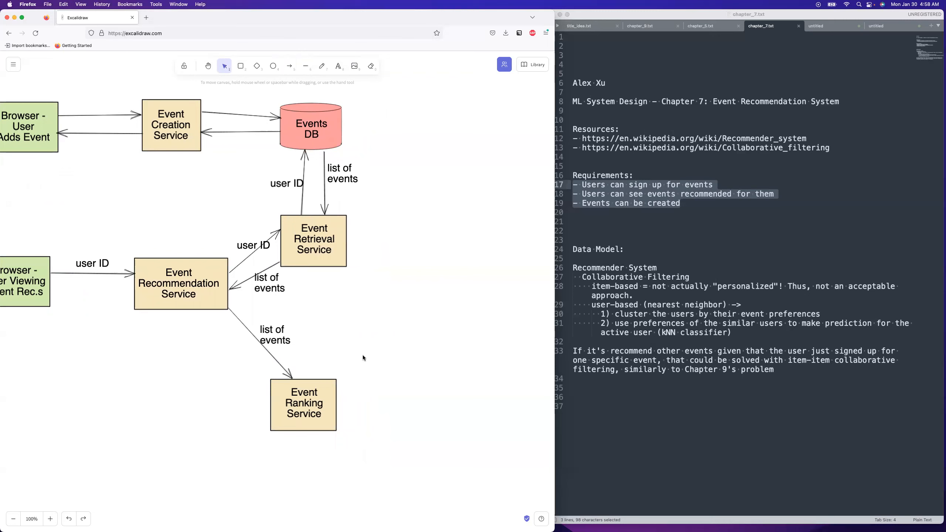
pyautogui.moveTo(307, 402)
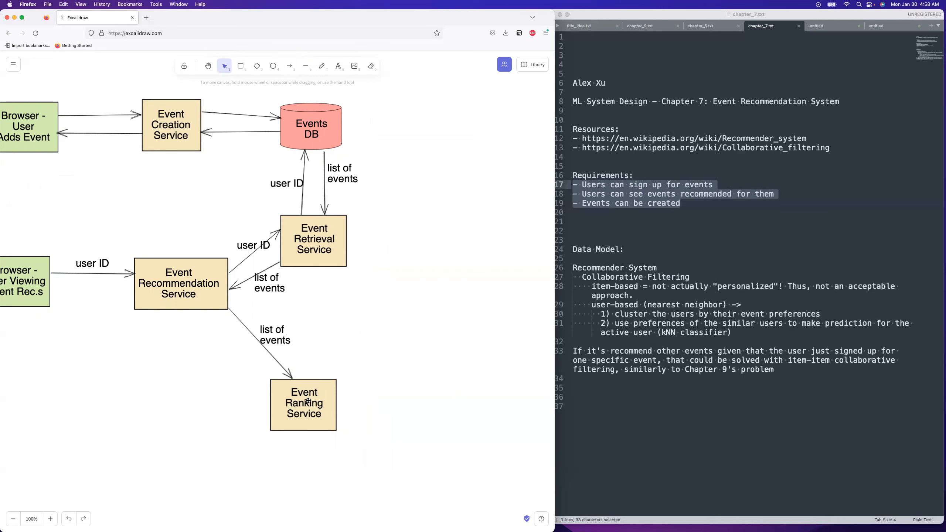
pyautogui.moveTo(482, 66)
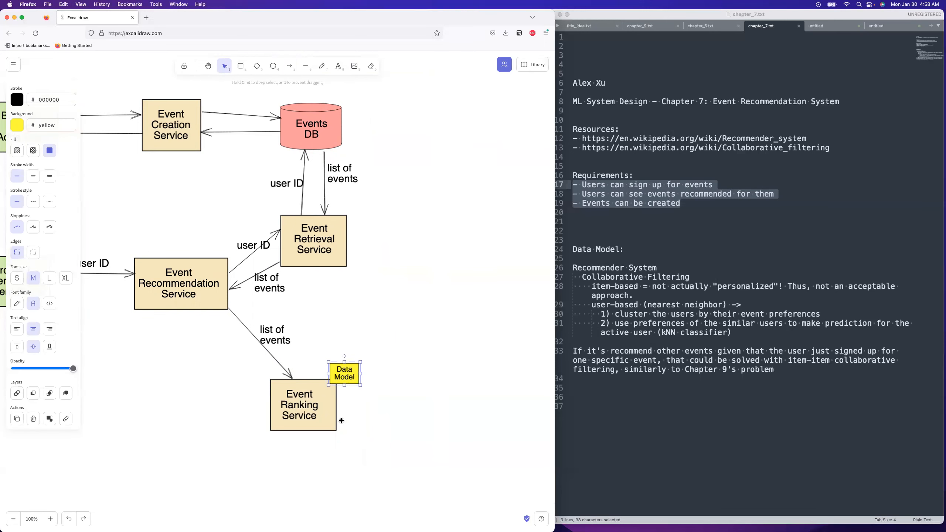
# Tuck the yellow Data Model note onto the Event Ranking Service corner.
pyautogui.moveTo(343, 372); pyautogui.dragTo(327, 430)
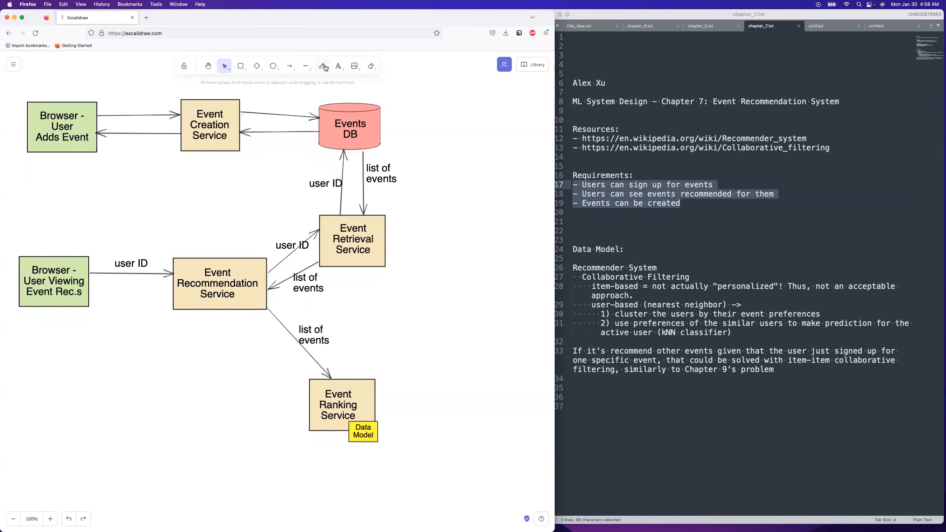
# Label the return arrow from Ranking to Recommendation 'events meeting some threshold value' using a copied label.
pyautogui.click(290, 66)
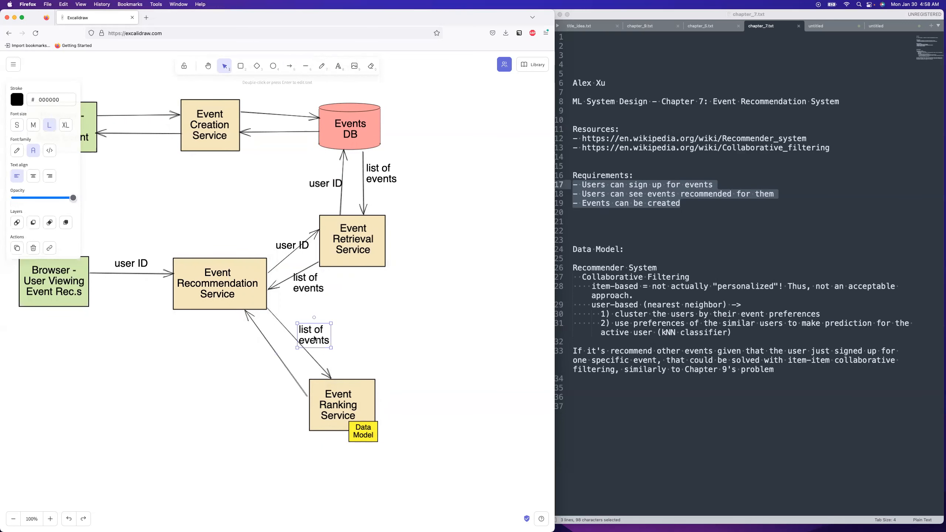
pyautogui.moveTo(313, 335); pyautogui.dragTo(262, 356)
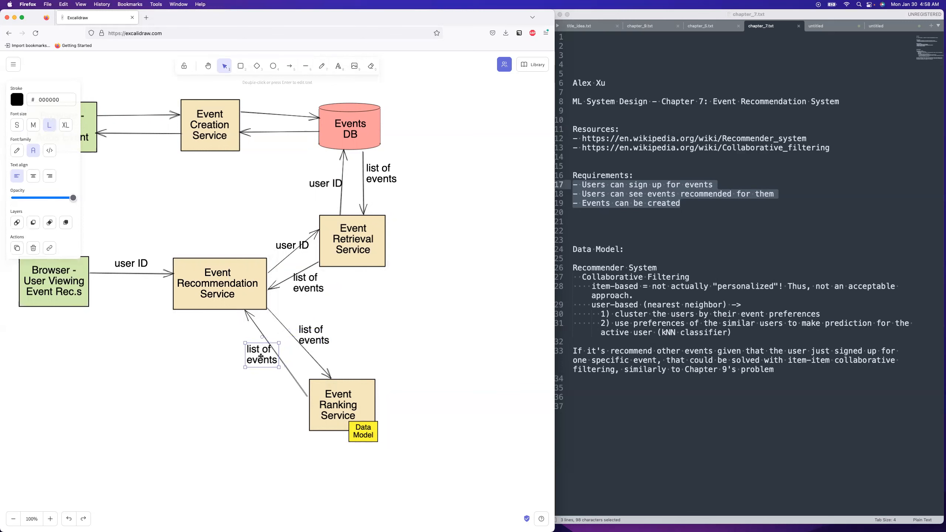
pyautogui.doubleClick(261, 356)
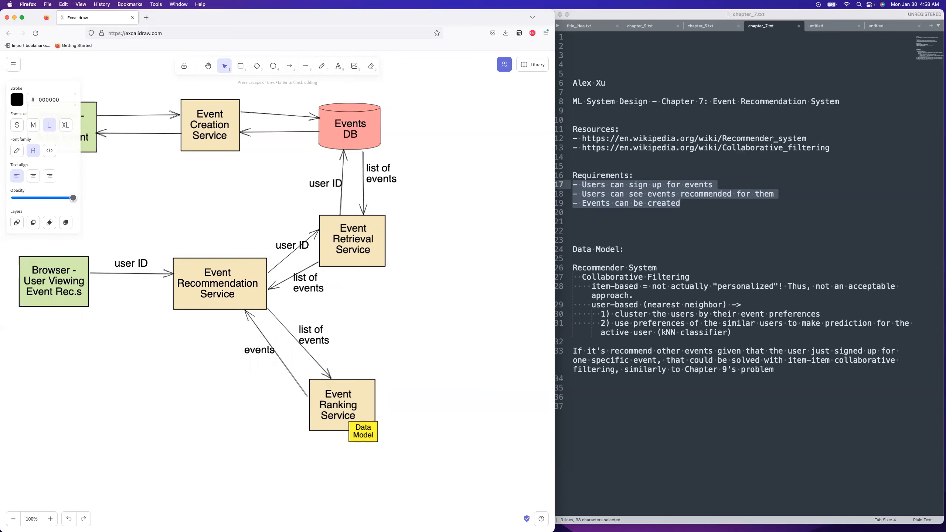
pyautogui.write('meeting some')
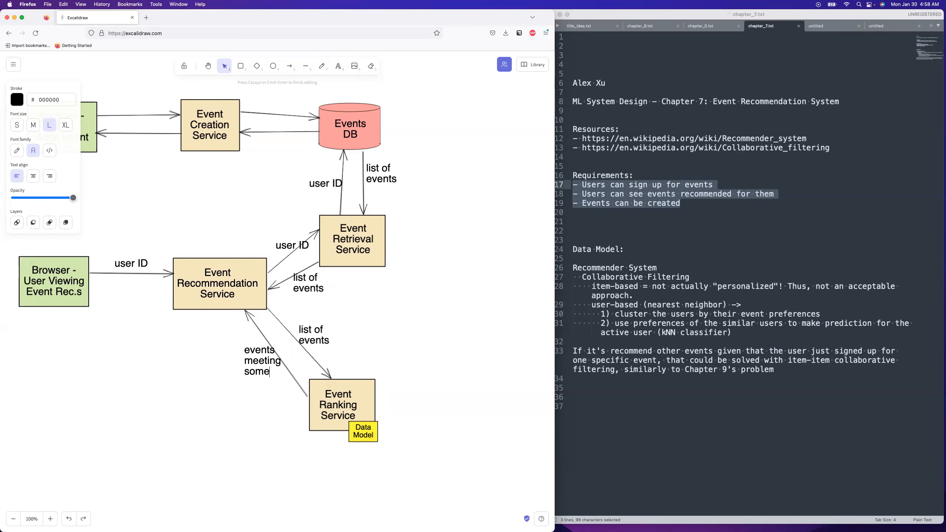
pyautogui.write('threshold')
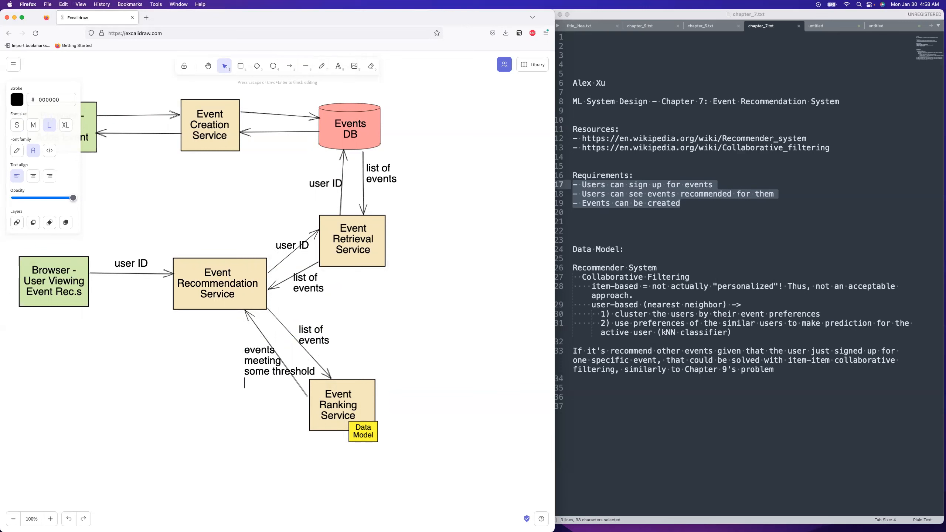
pyautogui.write('value')
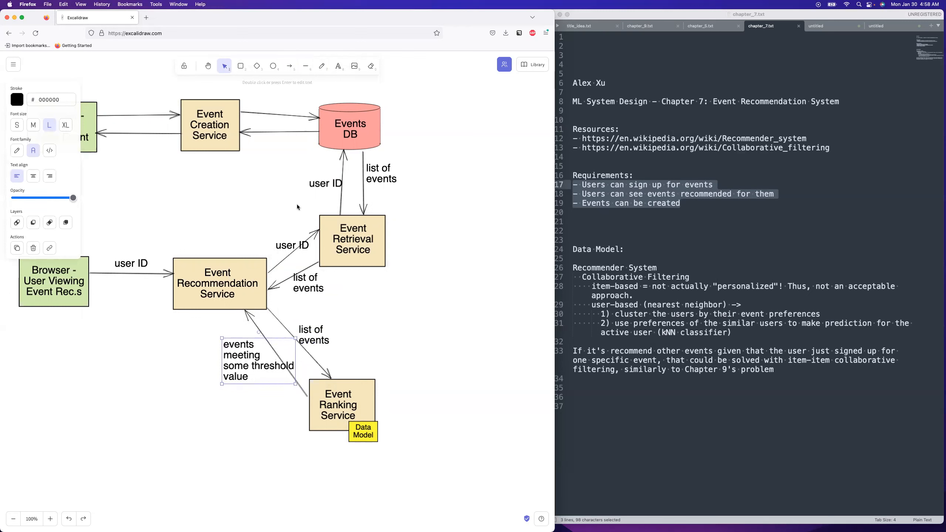
pyautogui.click(290, 66)
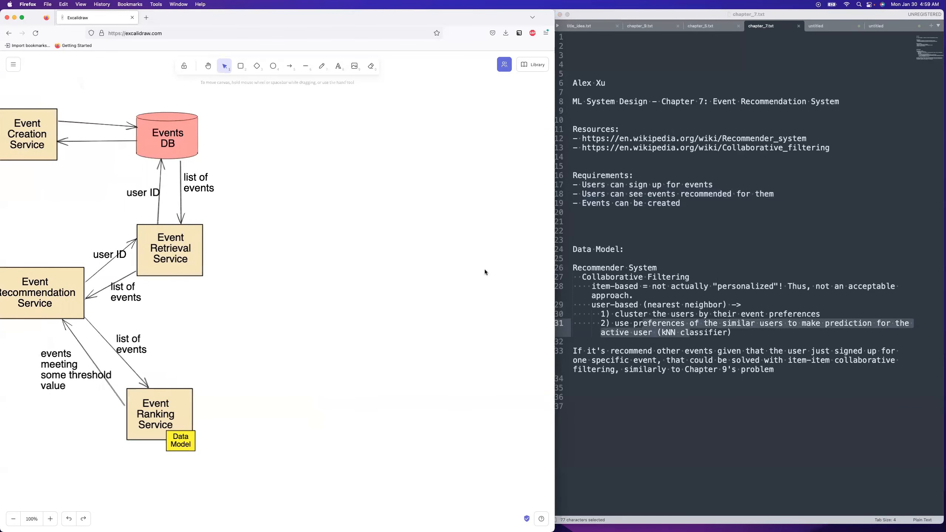
# Insert a stacked orange box and name it 'Model Training Workers'.
pyautogui.click(532, 64)
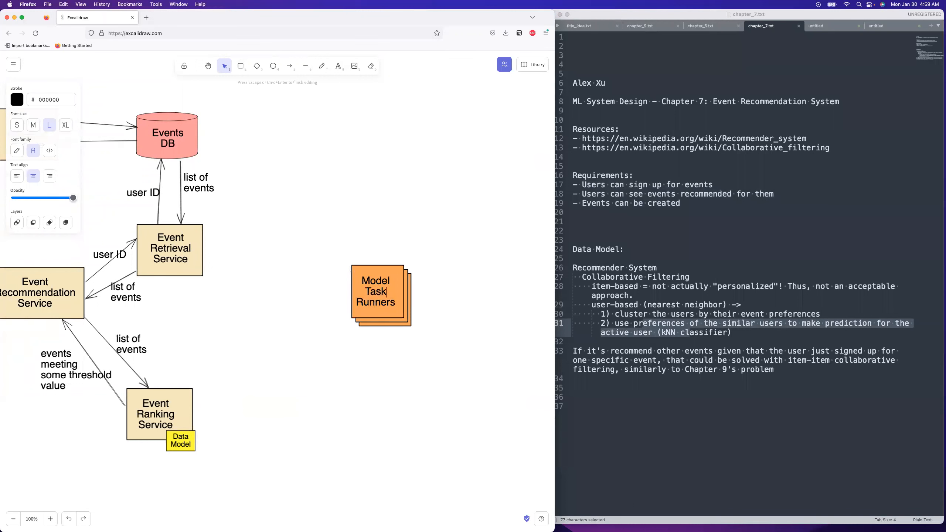
pyautogui.write('Tra')
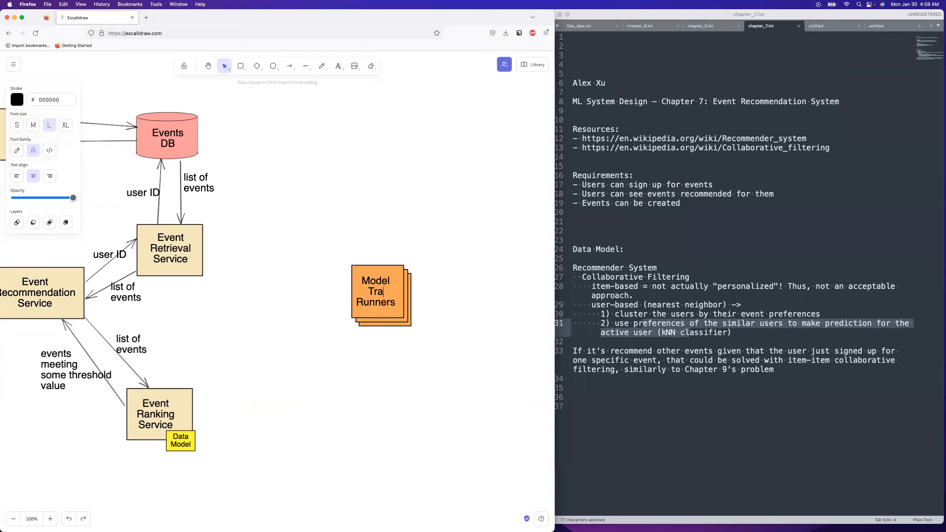
pyautogui.write('Training Work')
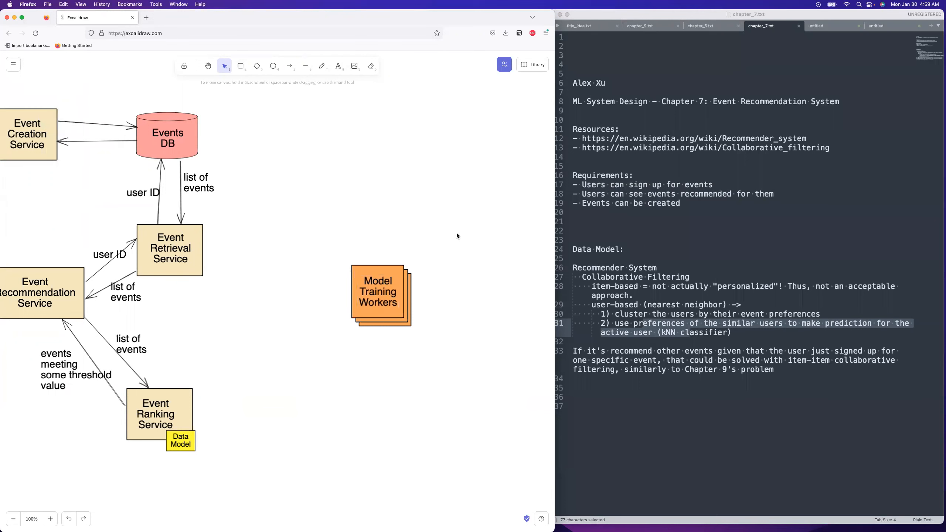
# Copy the Events DB cylinder to the upper right and rename it 'Data Warehouse'.
pyautogui.scroll(-3)
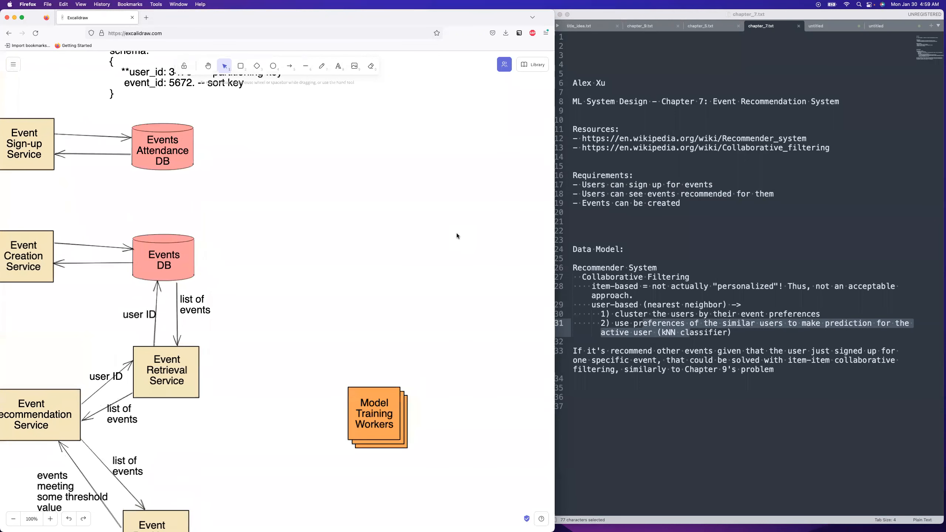
pyautogui.moveTo(455, 96)
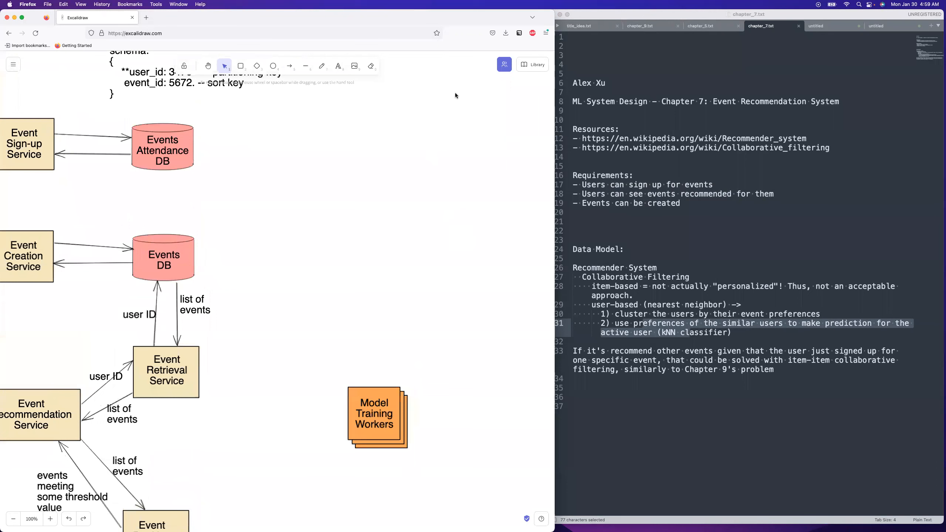
pyautogui.moveTo(247, 234)
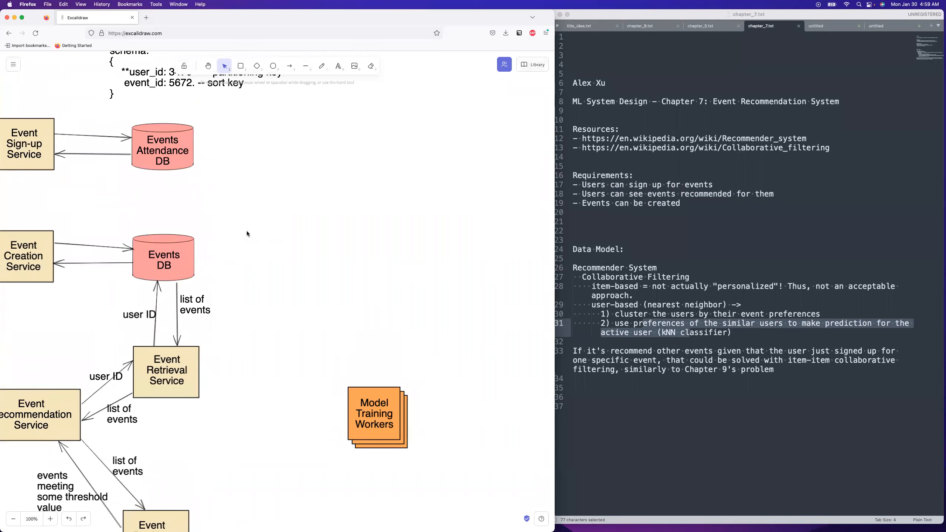
pyautogui.click(163, 258)
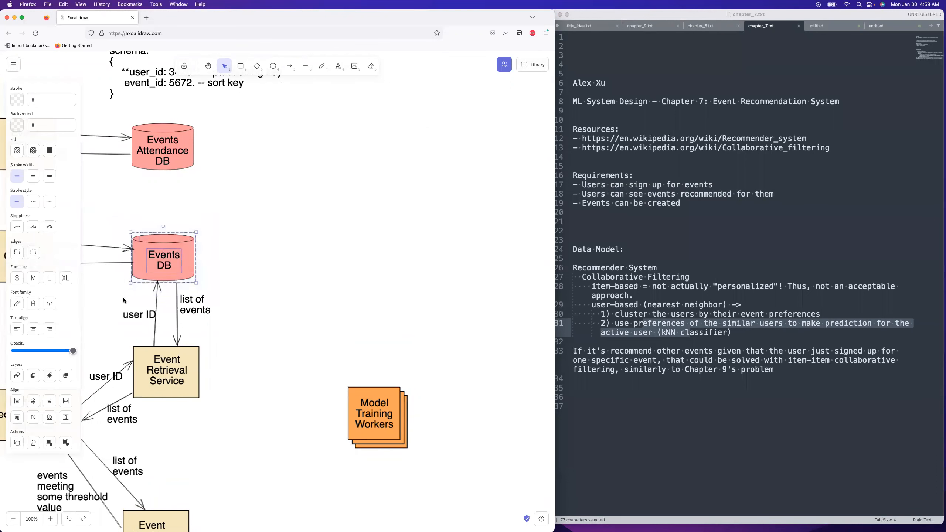
pyautogui.moveTo(163, 259); pyautogui.dragTo(445, 208)
pyautogui.write('Data')
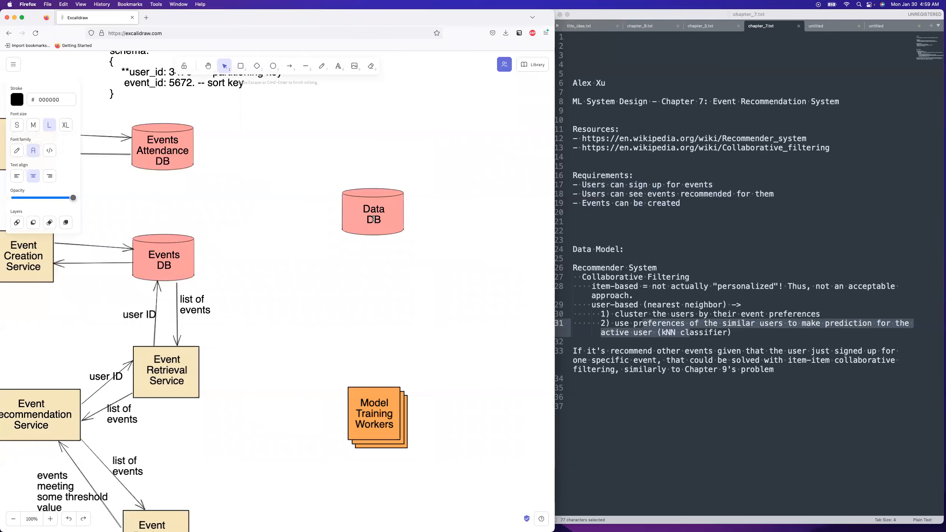
pyautogui.write('Warehouse')
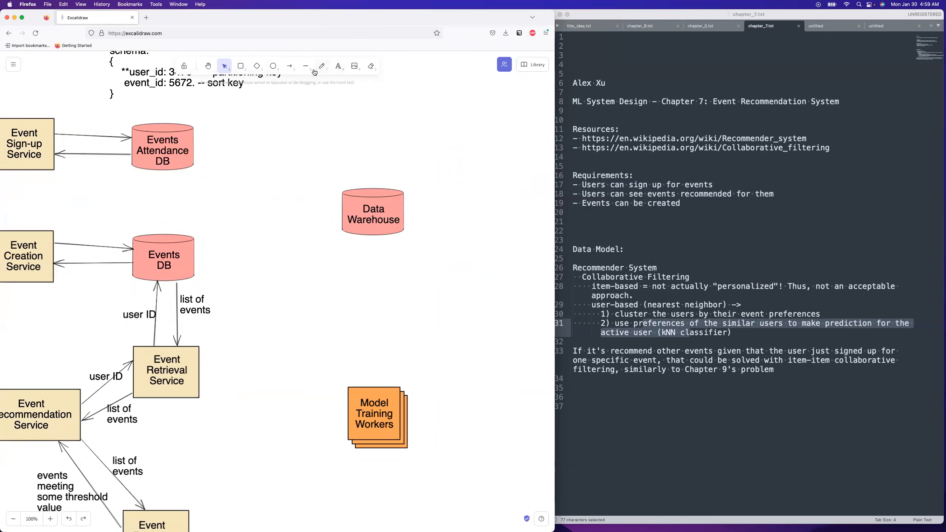
pyautogui.click(290, 65)
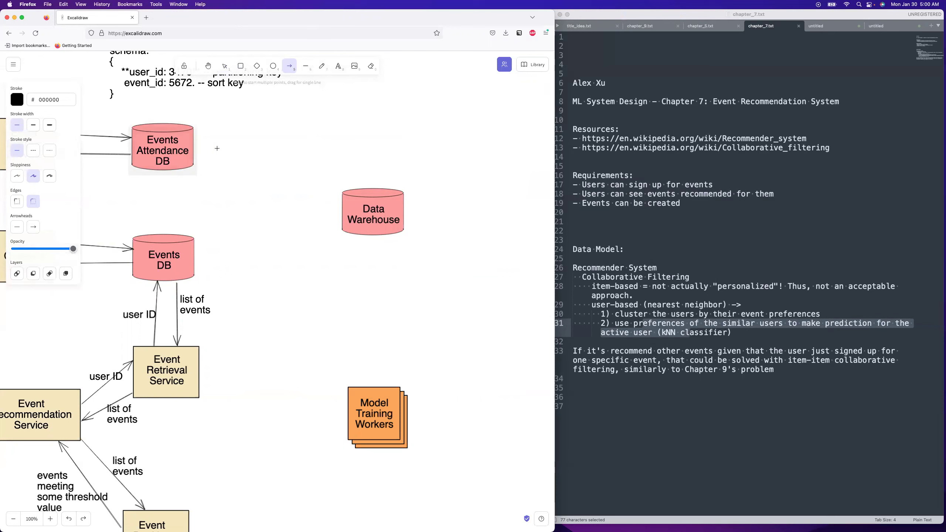
# Draw arrows from Events Attendance DB and Events DB to Data Warehouse, labelled 'CDC w/ DB triggers'.
pyautogui.moveTo(199, 150); pyautogui.dragTo(343, 202)
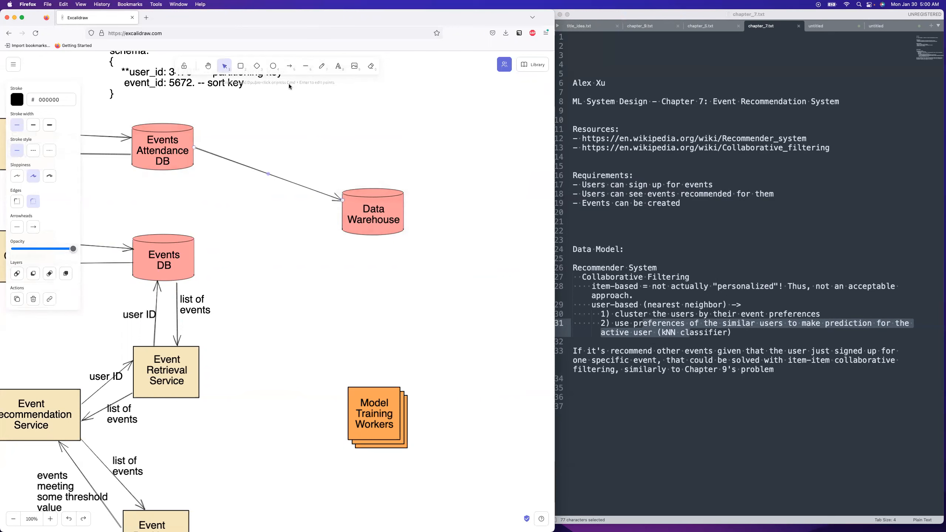
pyautogui.click(290, 66)
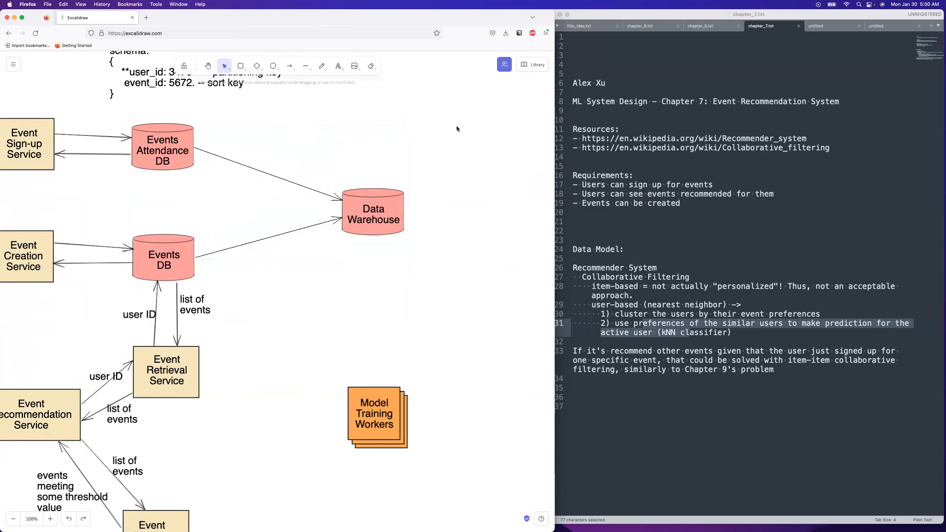
pyautogui.click(338, 66)
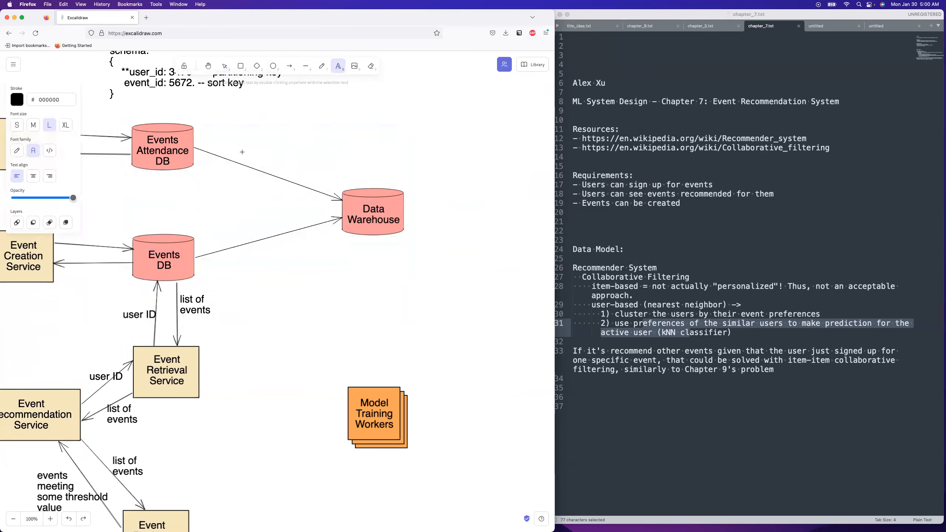
pyautogui.write('CDC')
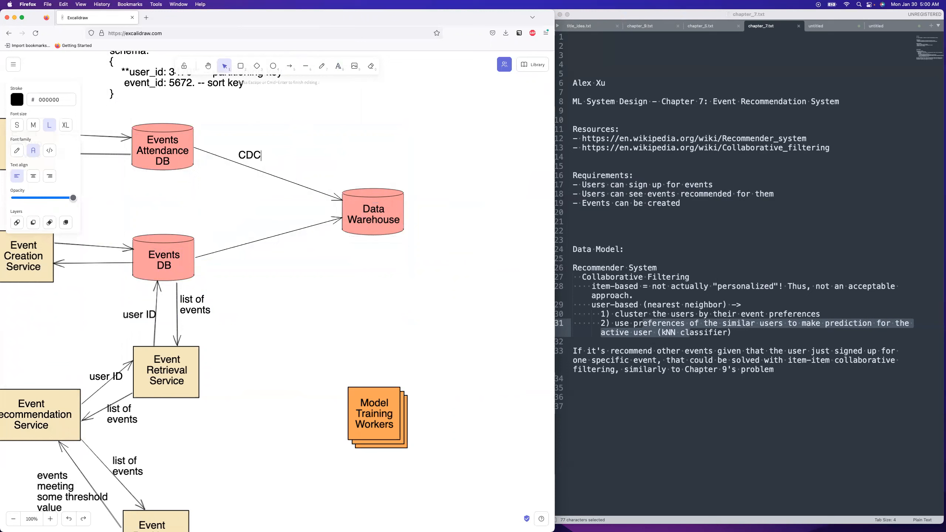
pyautogui.write('w/ DB triggers')
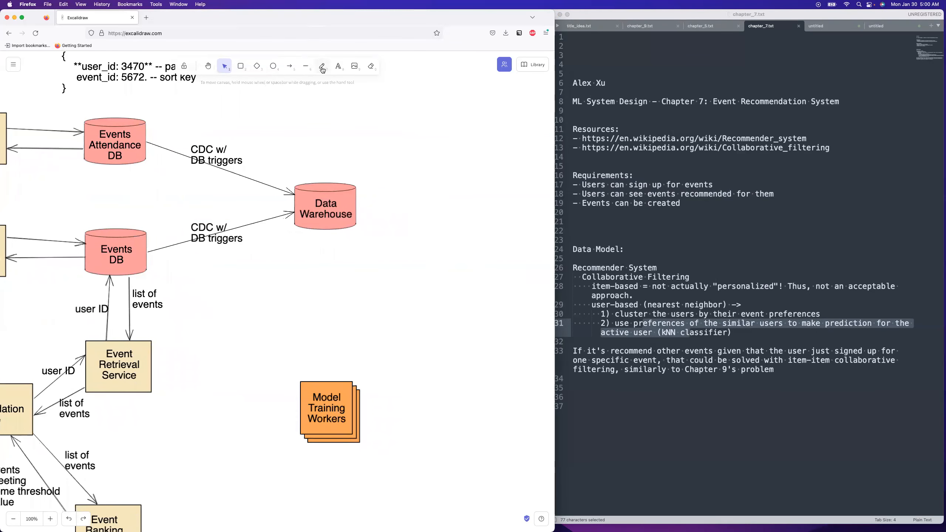
# Draw arrows between Data Warehouse and the Model Training Workers stack.
pyautogui.click(289, 66)
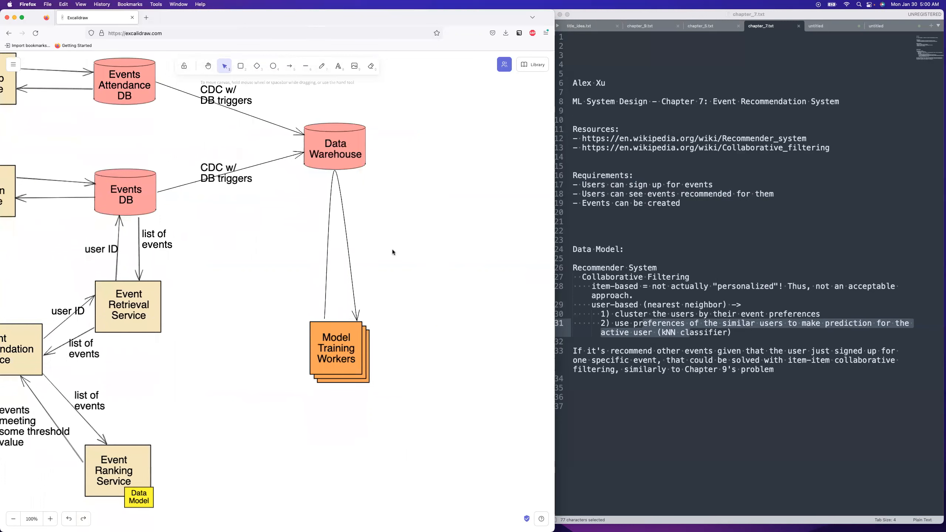
pyautogui.moveTo(424, 298)
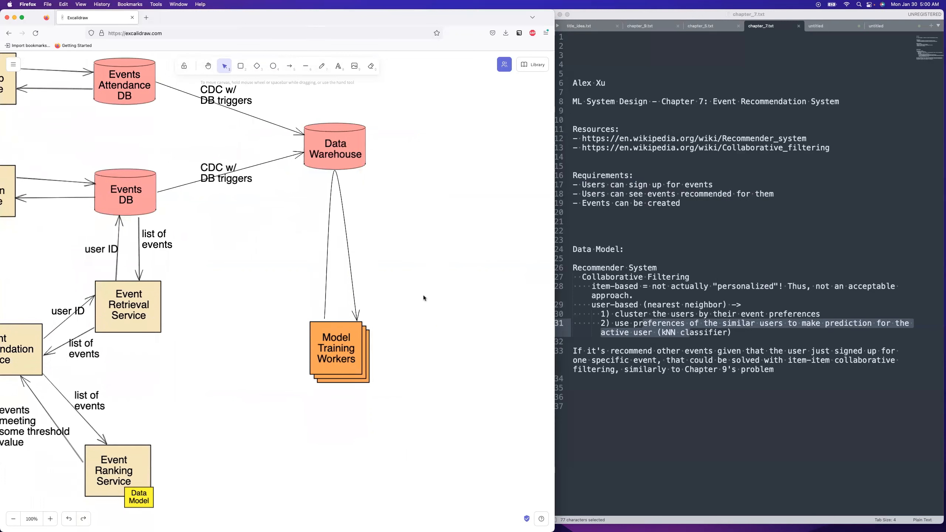
pyautogui.moveTo(328, 182)
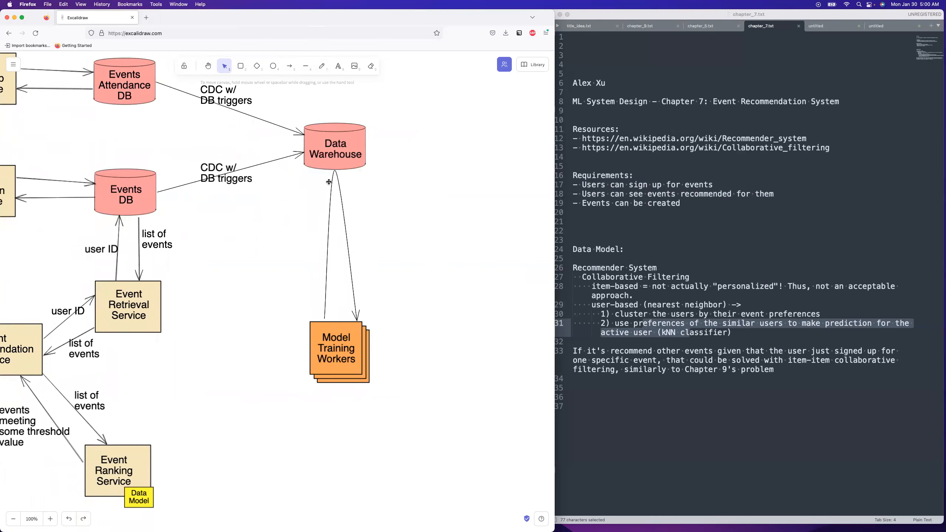
pyautogui.moveTo(375, 281)
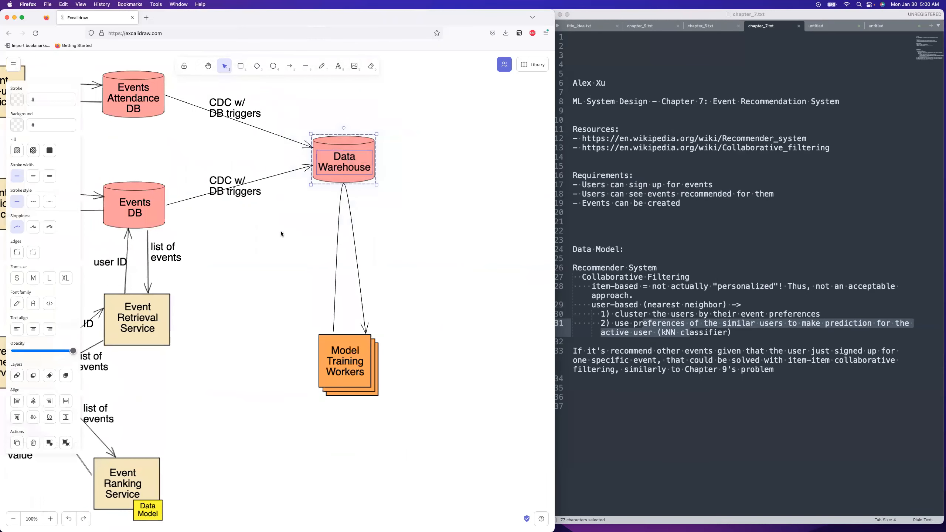
# Duplicate the Data Warehouse cylinder below Model Training Workers and relabel it 'Model Store (Object Store, S3)'.
pyautogui.moveTo(342, 159); pyautogui.dragTo(382, 300)
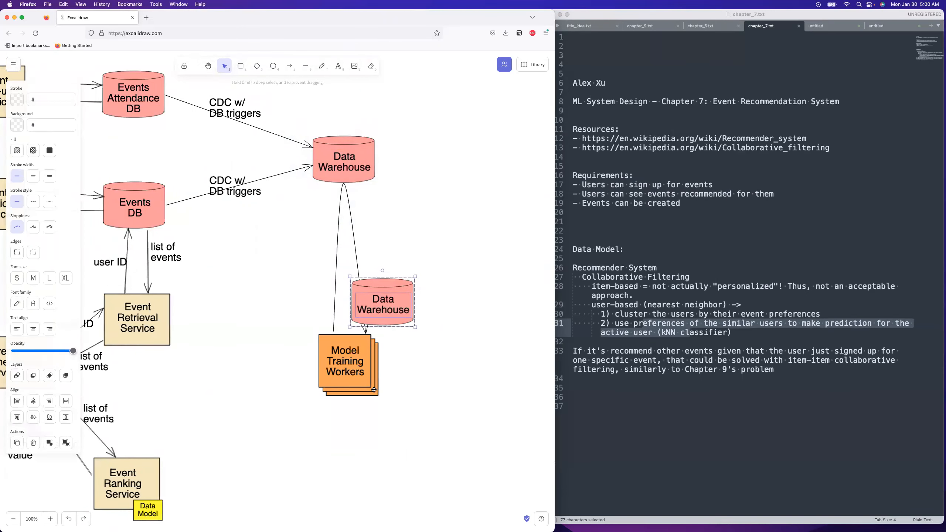
pyautogui.moveTo(382, 302); pyautogui.dragTo(328, 491)
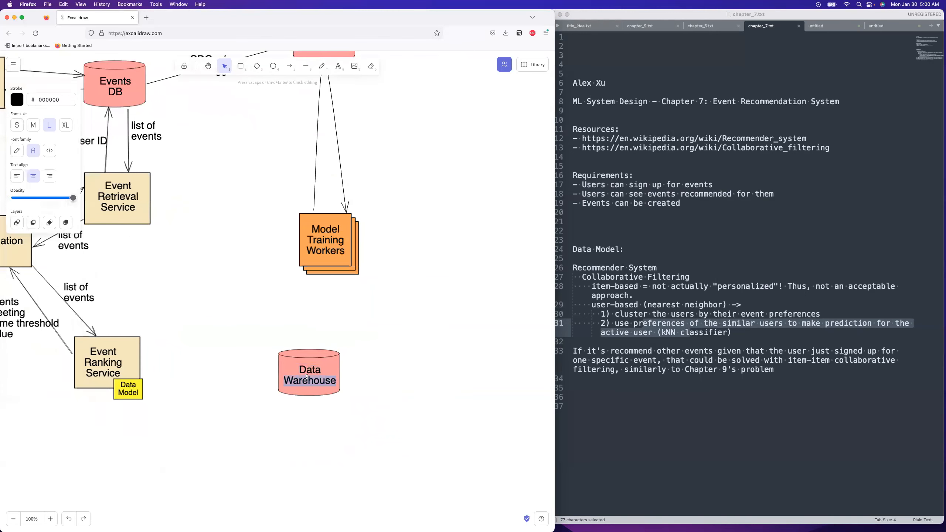
pyautogui.write('Model Store')
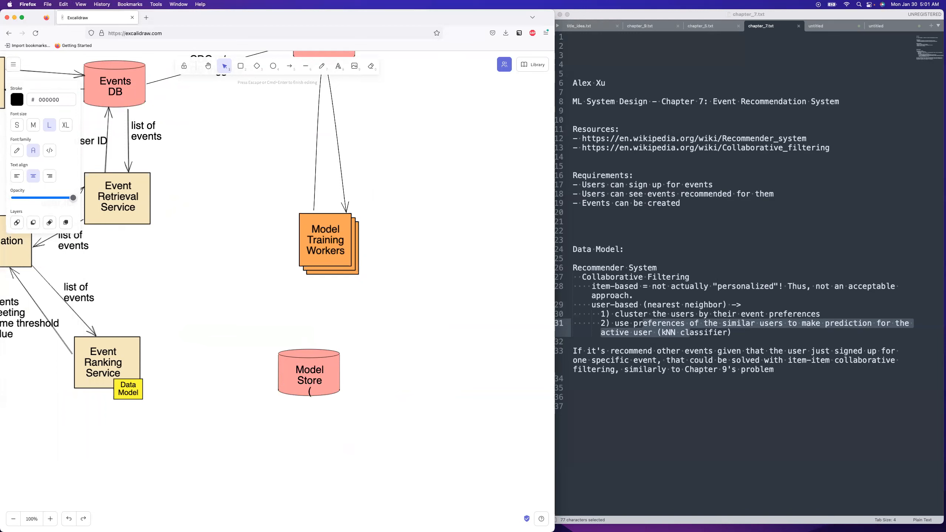
pyautogui.write('(Ob)')
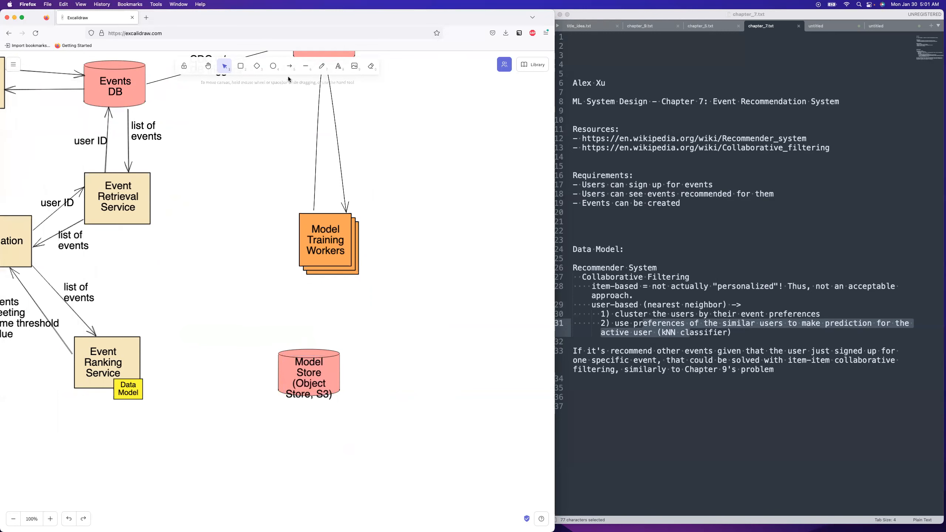
# Draw an arrow from Model Training Workers down to the Model Store.
pyautogui.click(289, 66)
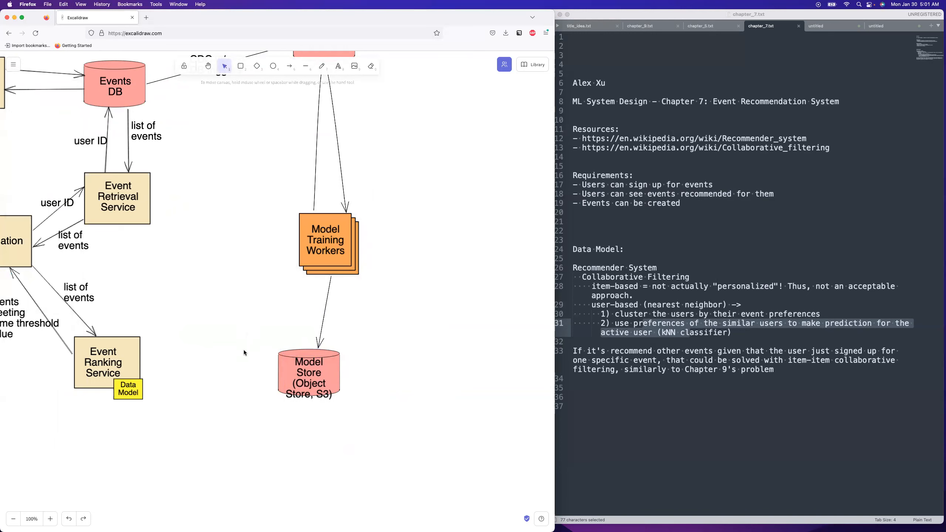
pyautogui.click(323, 378)
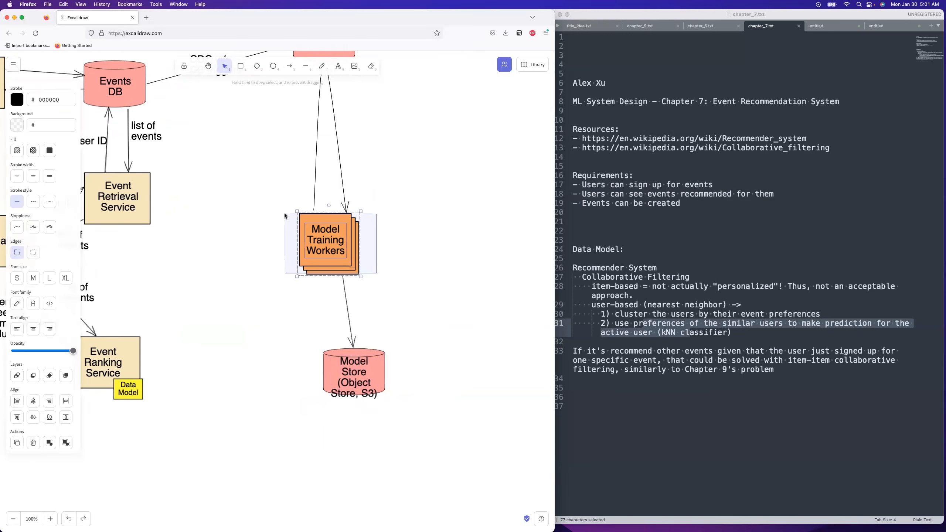
# Duplicate the Model Training Workers stack beside Model Store as 'Run a Deployment' and rearrange the stacks.
pyautogui.moveTo(325, 240); pyautogui.dragTo(280, 204)
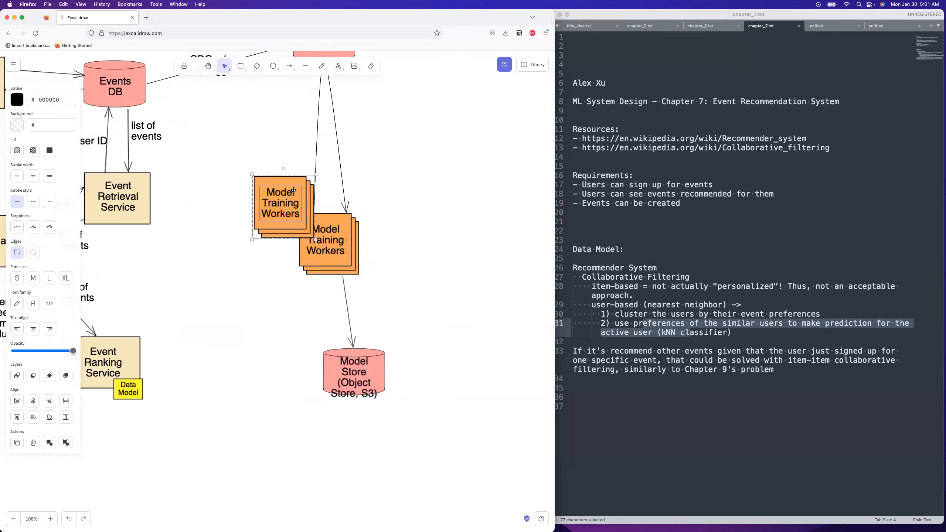
pyautogui.moveTo(280, 209); pyautogui.dragTo(245, 410)
pyautogui.write('Run a Deployment')
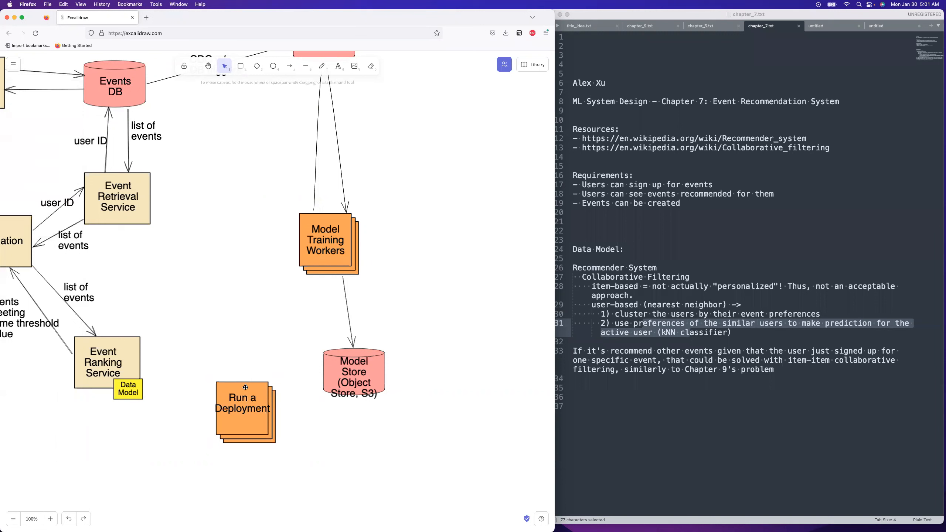
pyautogui.click(242, 408)
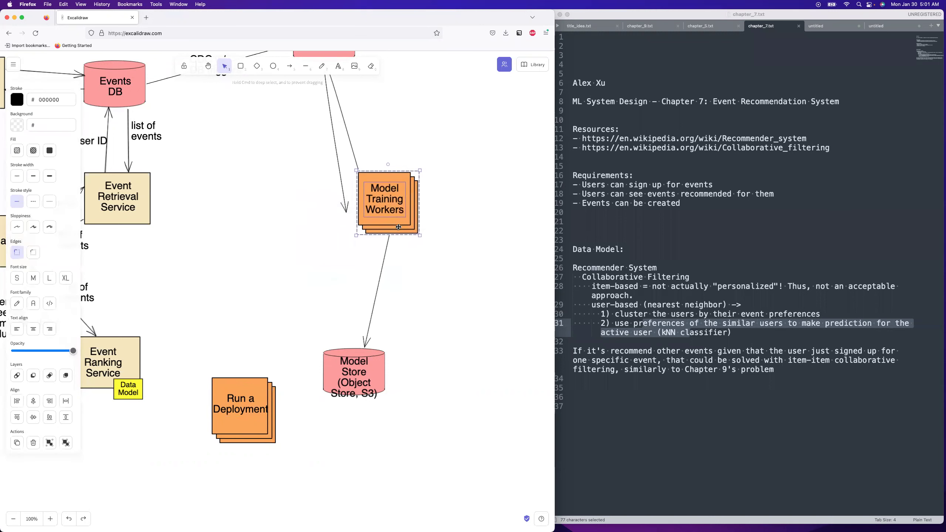
pyautogui.moveTo(388, 204); pyautogui.dragTo(340, 245)
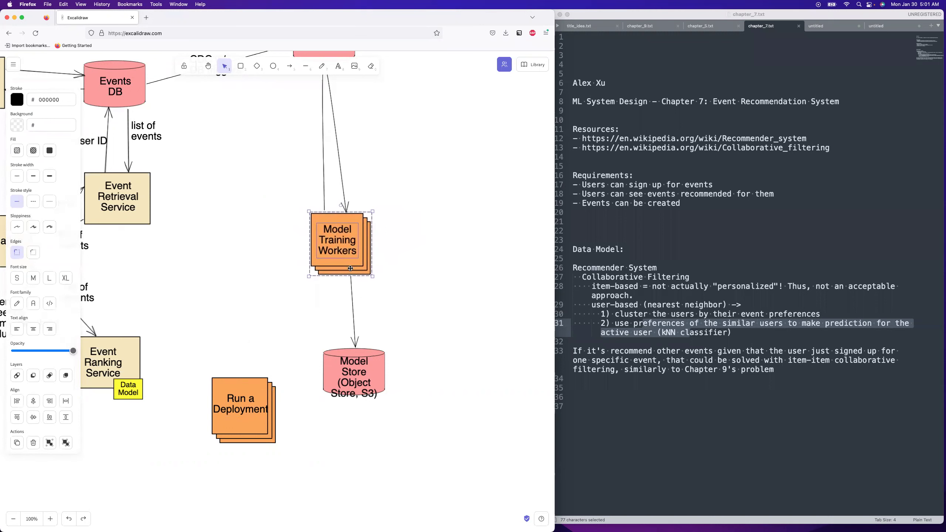
pyautogui.moveTo(334, 265)
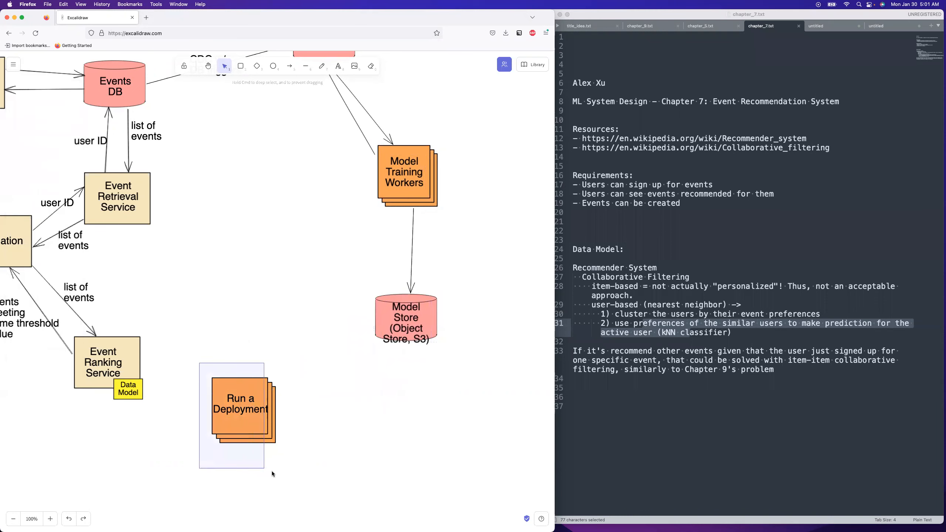
pyautogui.moveTo(241, 407); pyautogui.dragTo(312, 396)
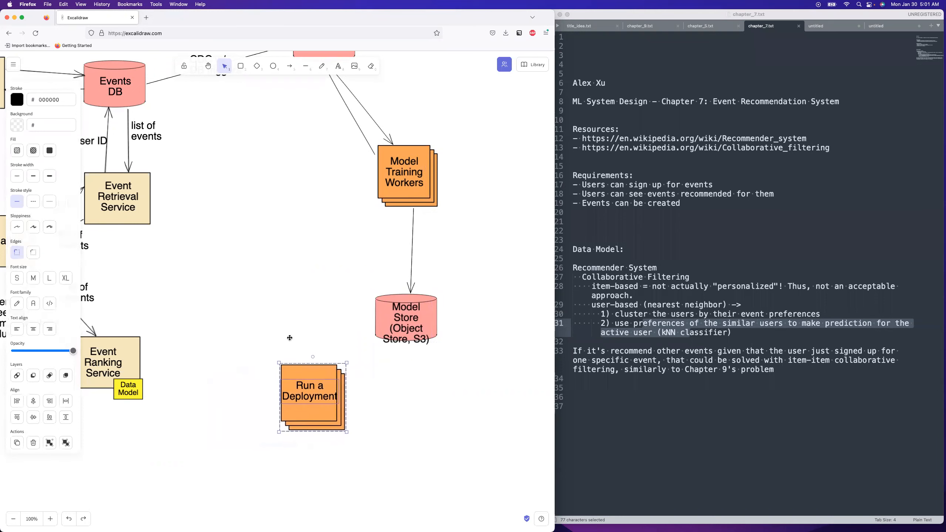
pyautogui.click(289, 65)
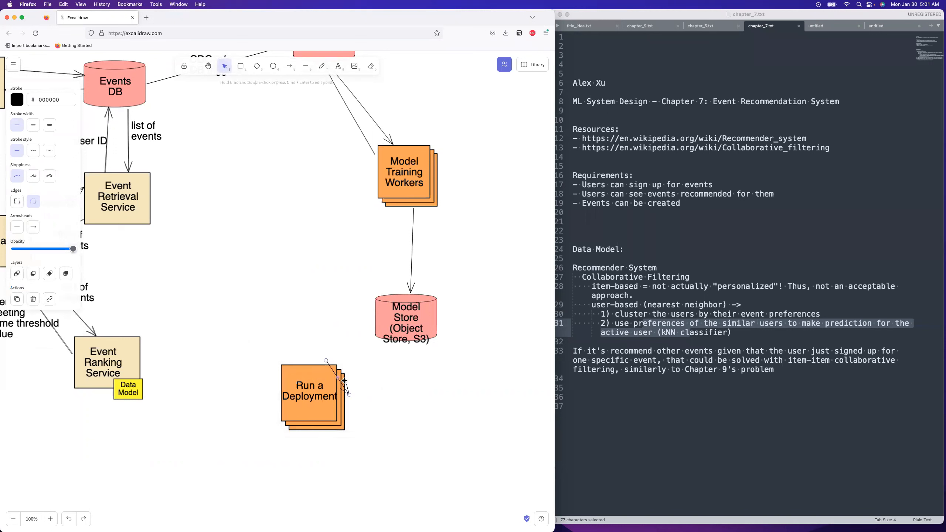
pyautogui.moveTo(321, 363); pyautogui.dragTo(374, 338)
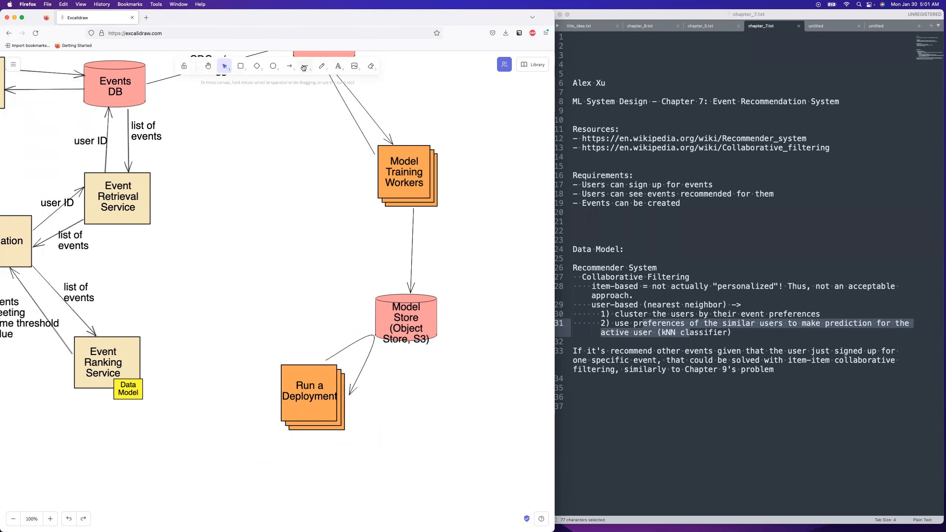
pyautogui.click(290, 66)
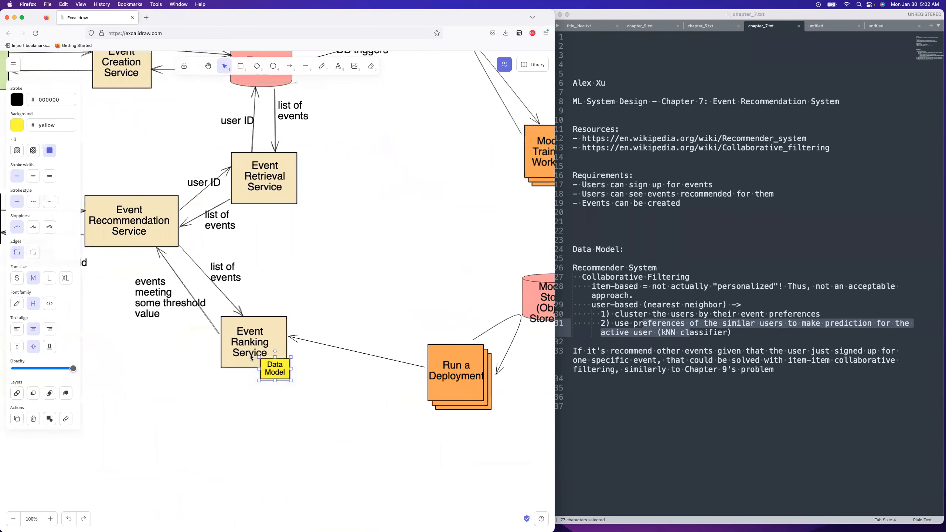
# Copy the Data Model label below the diagram with a 'user ID' input arrow and an output arrow.
pyautogui.moveTo(274, 368); pyautogui.dragTo(192, 439)
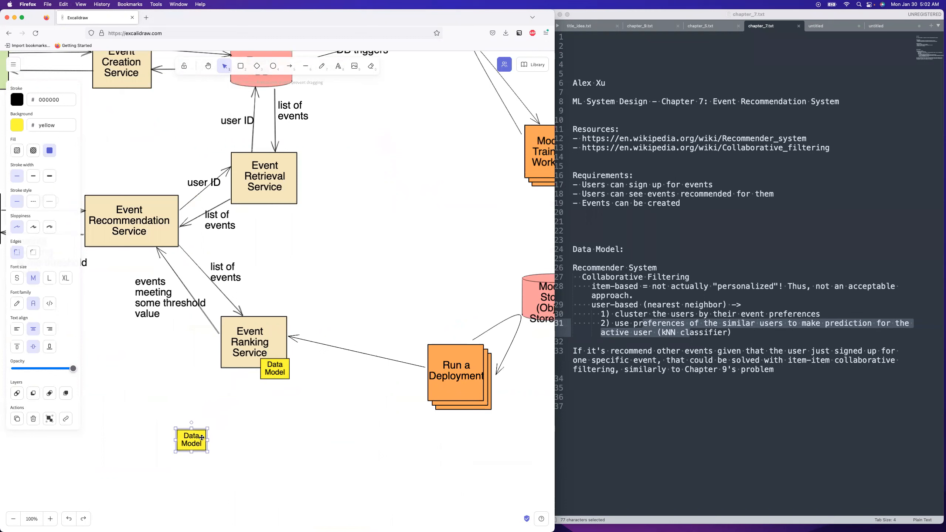
pyautogui.click(289, 65)
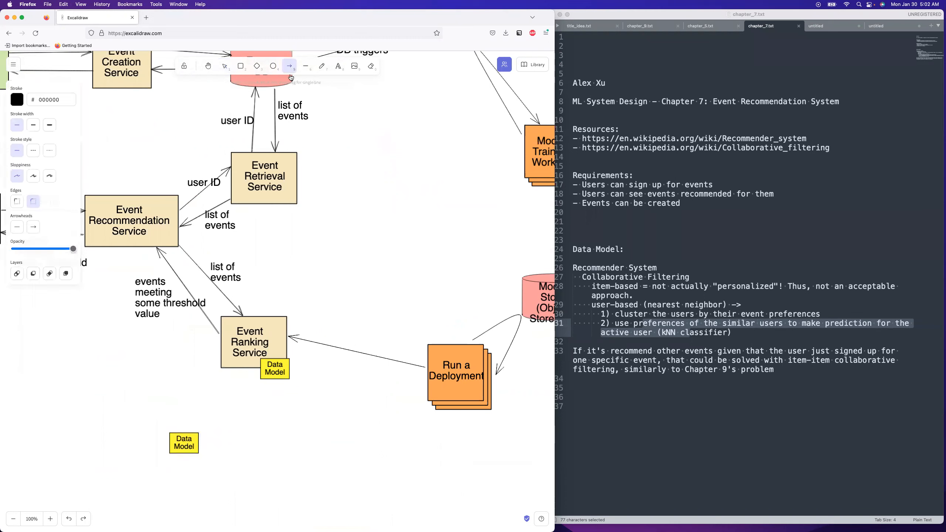
pyautogui.moveTo(118, 445); pyautogui.dragTo(170, 445)
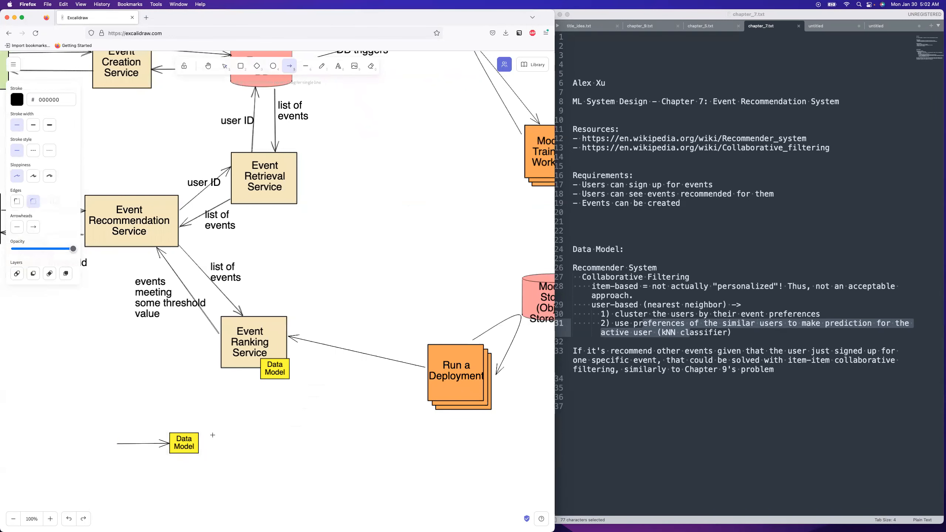
pyautogui.moveTo(205, 445); pyautogui.dragTo(250, 445)
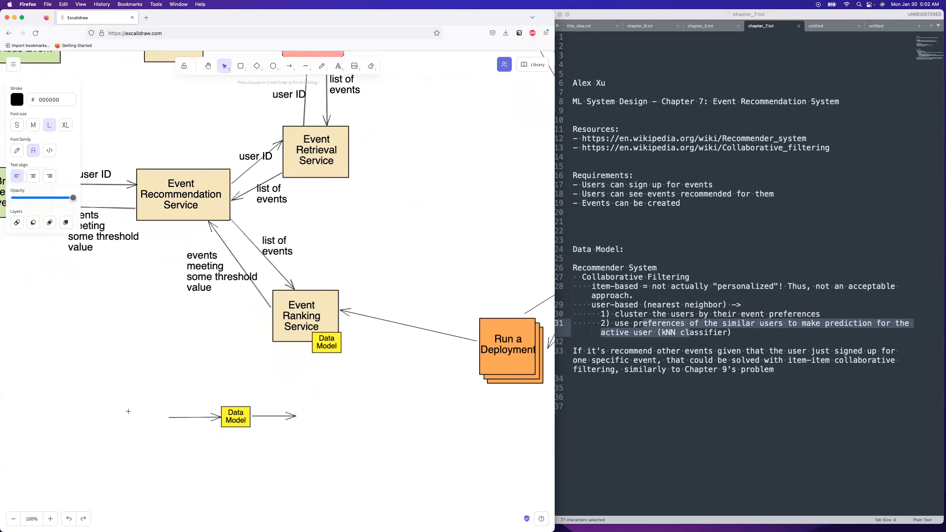
pyautogui.write('us')
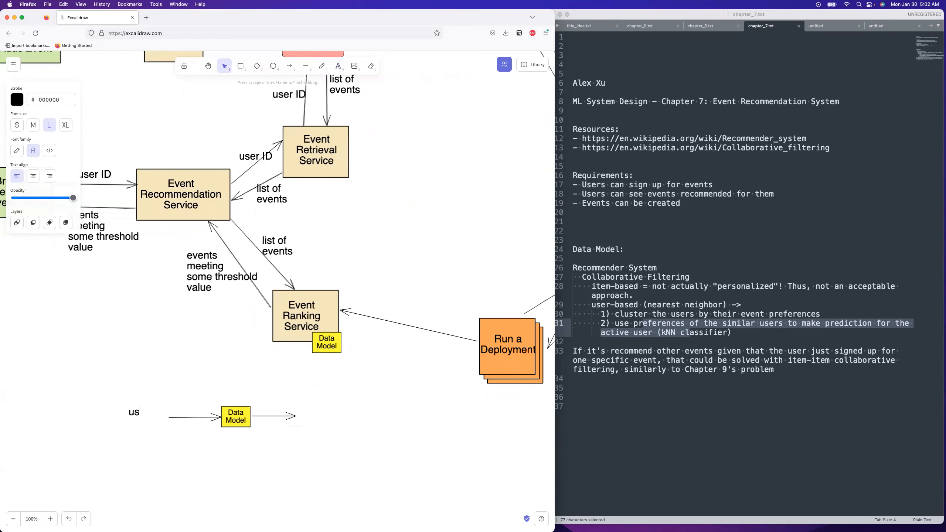
pyautogui.write('er ID')
pyautogui.write("event's score")
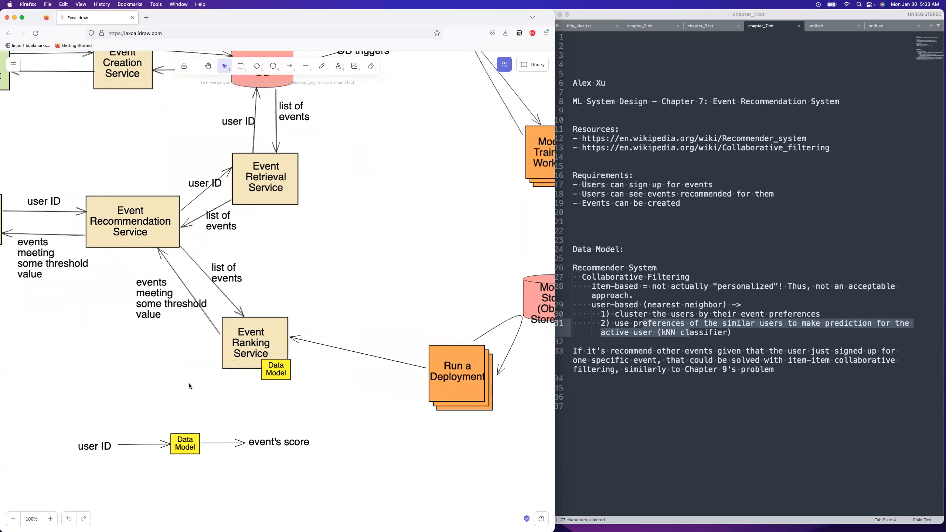
pyautogui.moveTo(360, 248)
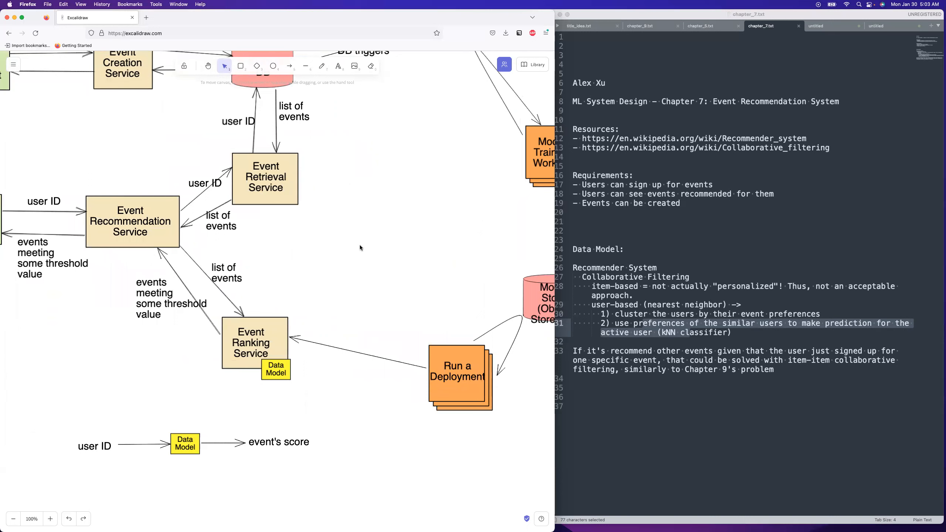
pyautogui.moveTo(394, 305)
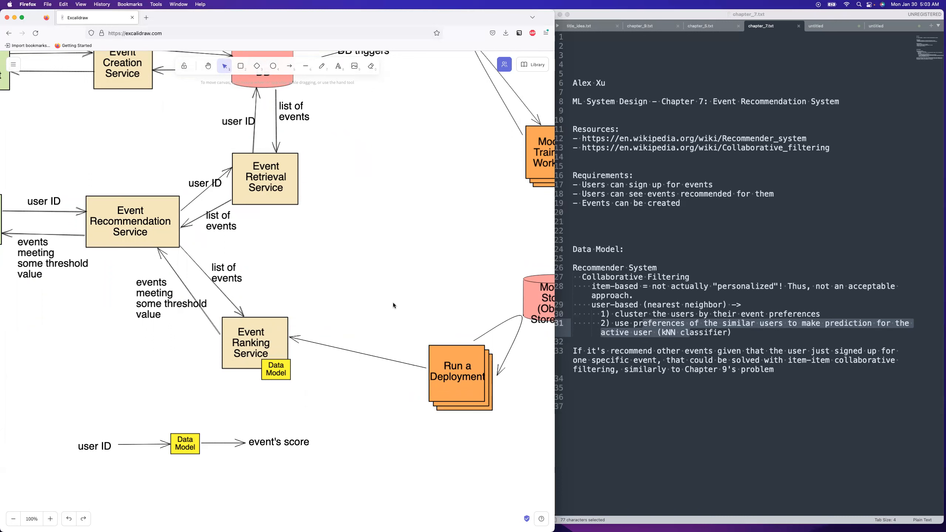
pyautogui.moveTo(381, 314)
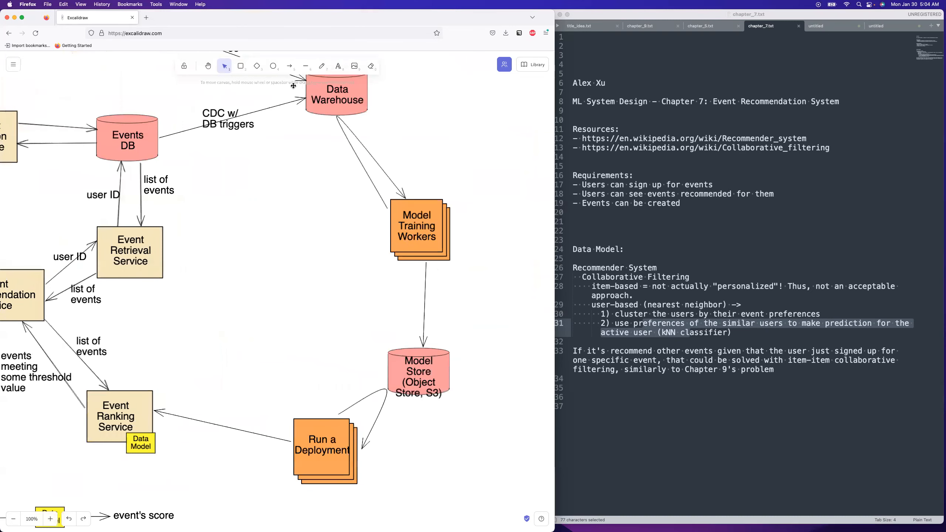
# Draw an empty data-matrix box and label it 'rows = users'.
pyautogui.click(240, 66)
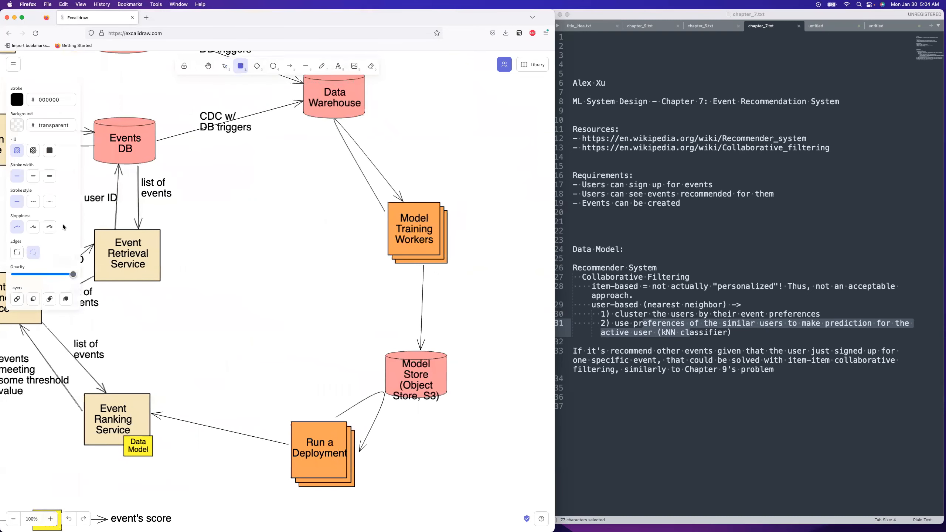
pyautogui.moveTo(255, 248); pyautogui.dragTo(311, 303)
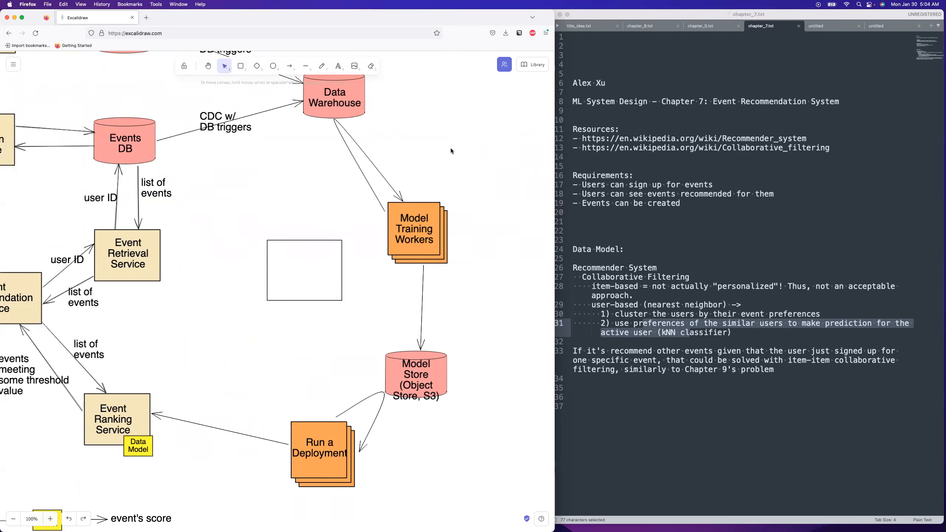
pyautogui.click(338, 66)
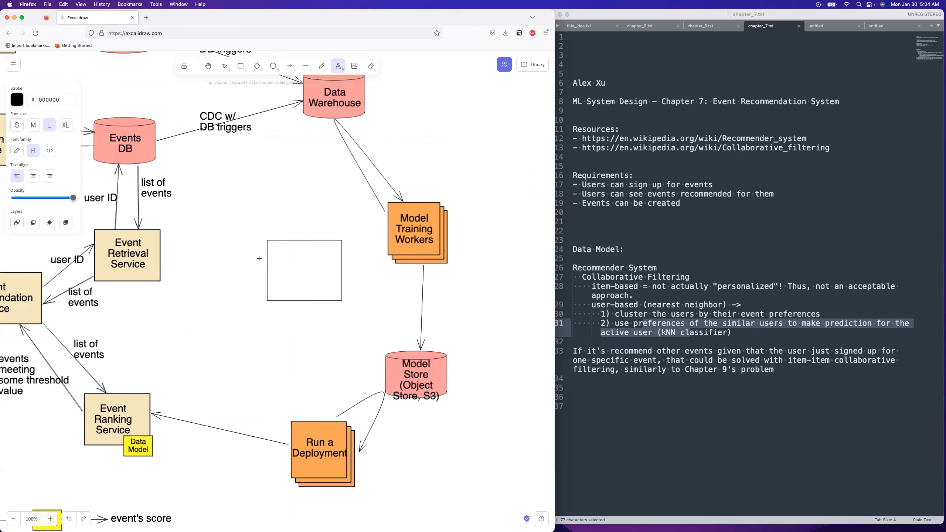
pyautogui.write('rows =')
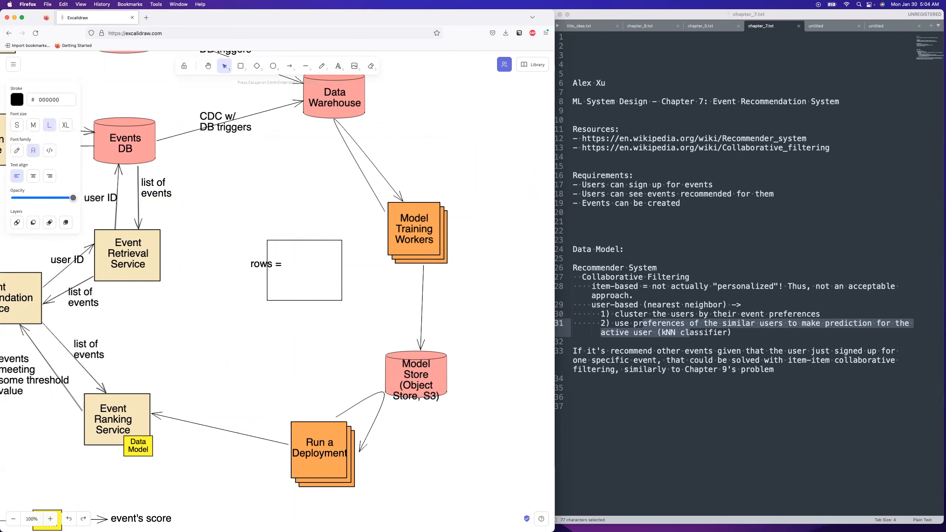
pyautogui.write('users')
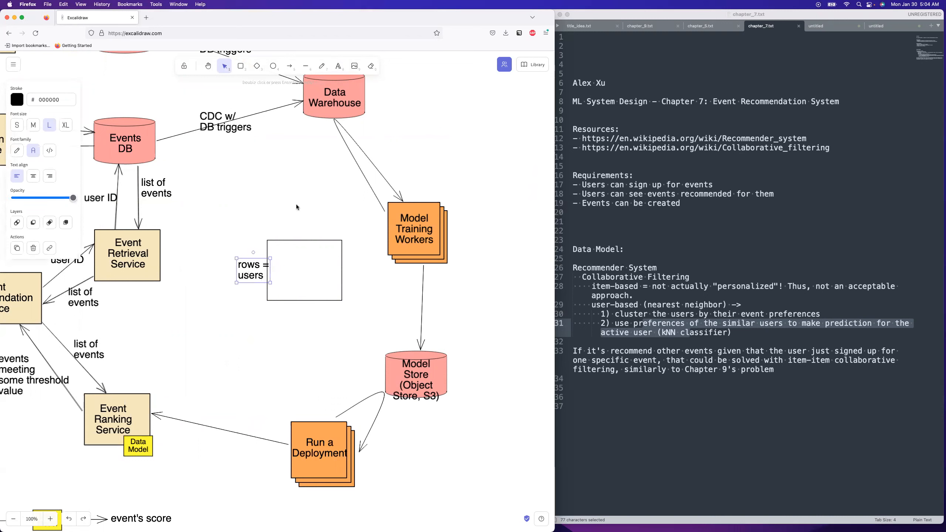
# Add the label 'columns = user features, an event as the classification class' above the box.
pyautogui.click(338, 65)
pyautogui.write('columns =')
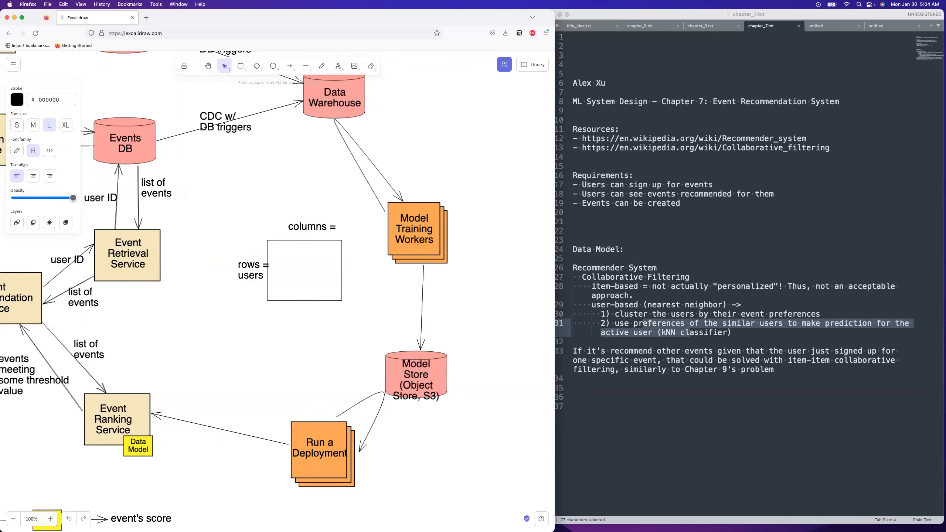
pyautogui.write('user')
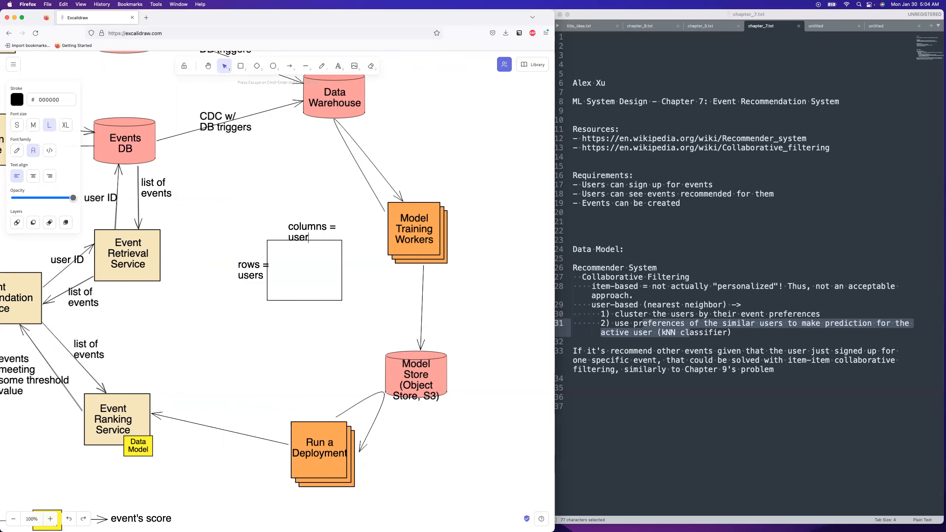
pyautogui.write('features,')
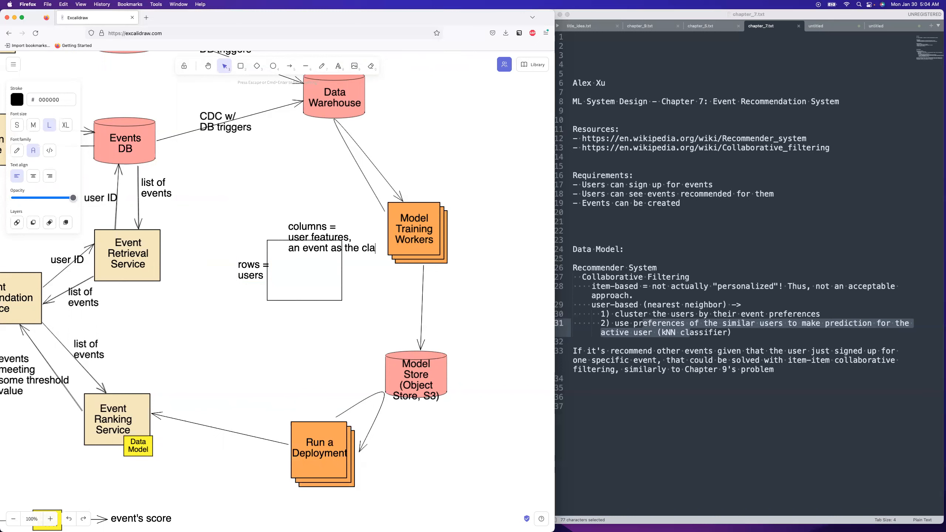
pyautogui.write('ssification class')
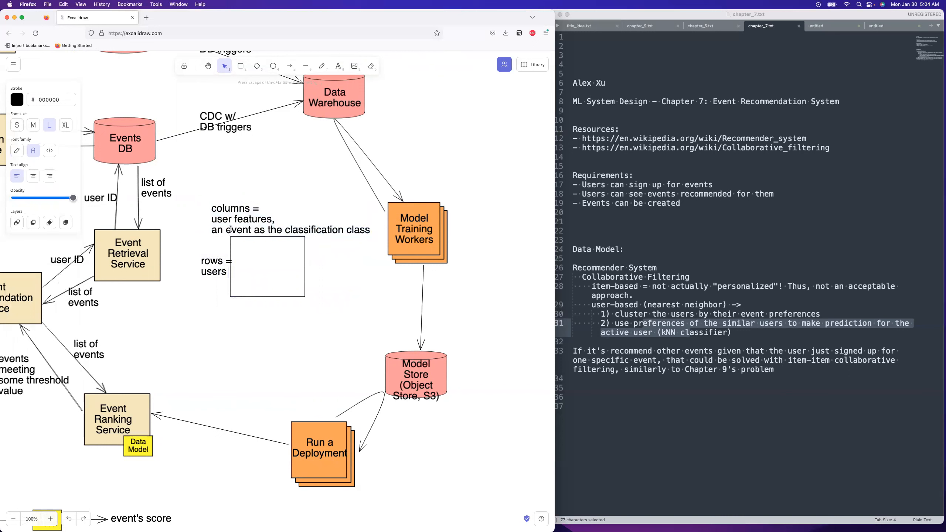
pyautogui.doubleClick(241, 229)
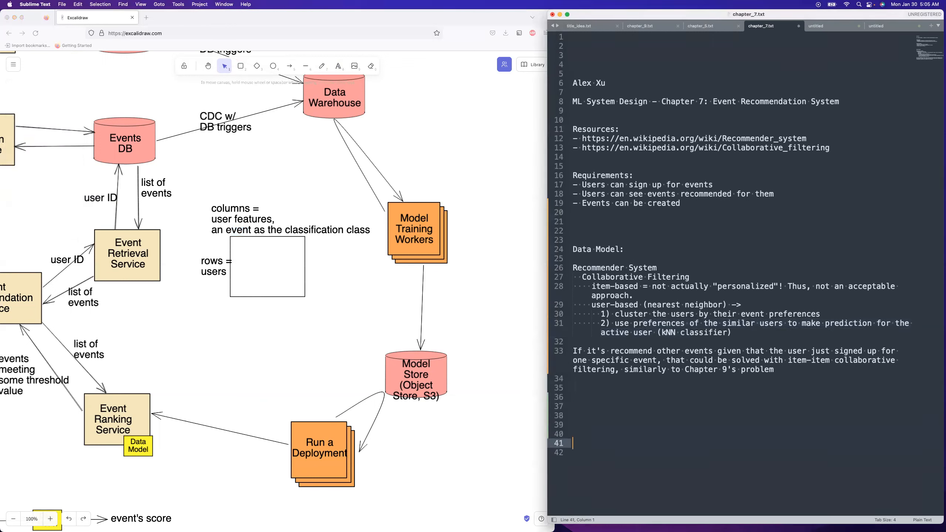
# Write 'performance measures:' followed by '- confusion matrix (false positive, false negative)'.
pyautogui.write('perf')
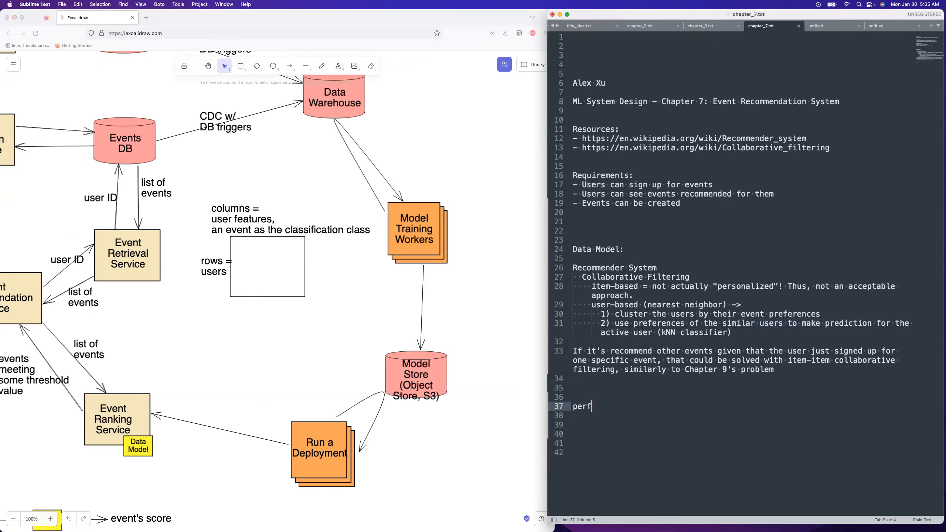
pyautogui.write('ormance meas')
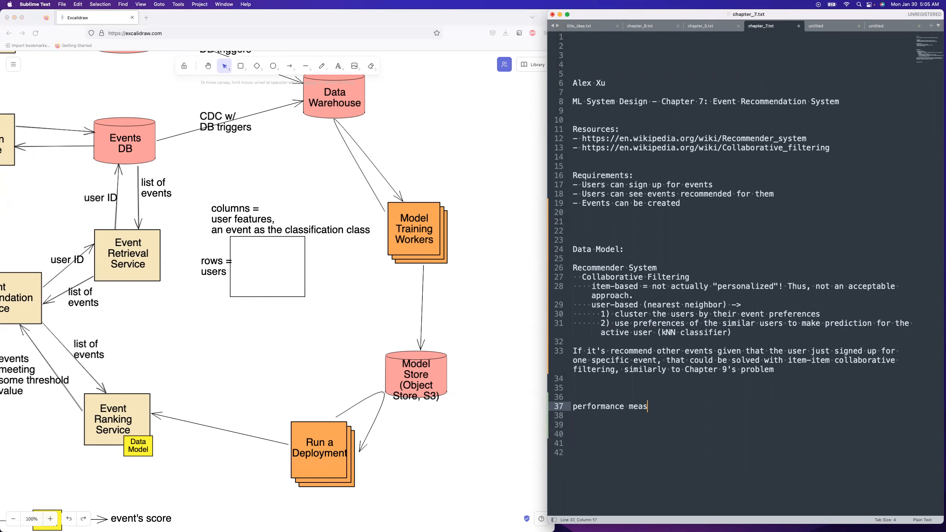
pyautogui.write('ures')
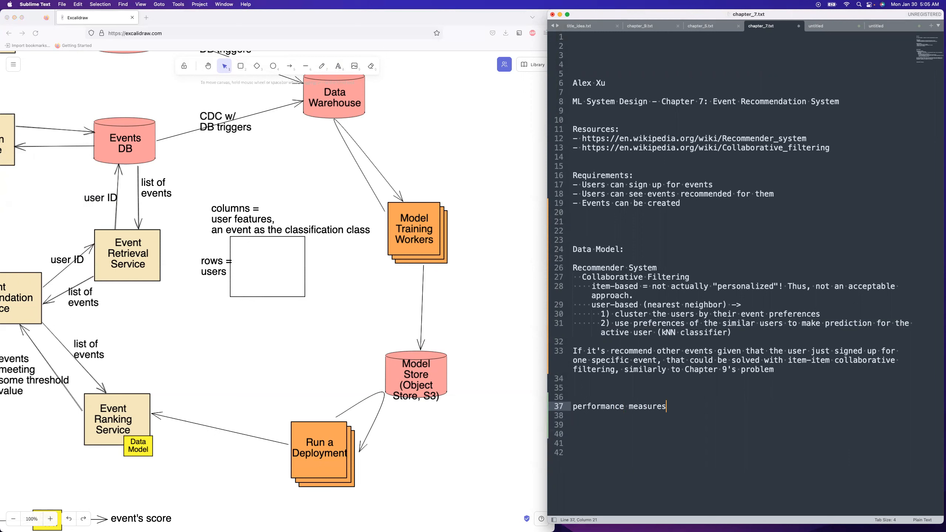
pyautogui.write(':')
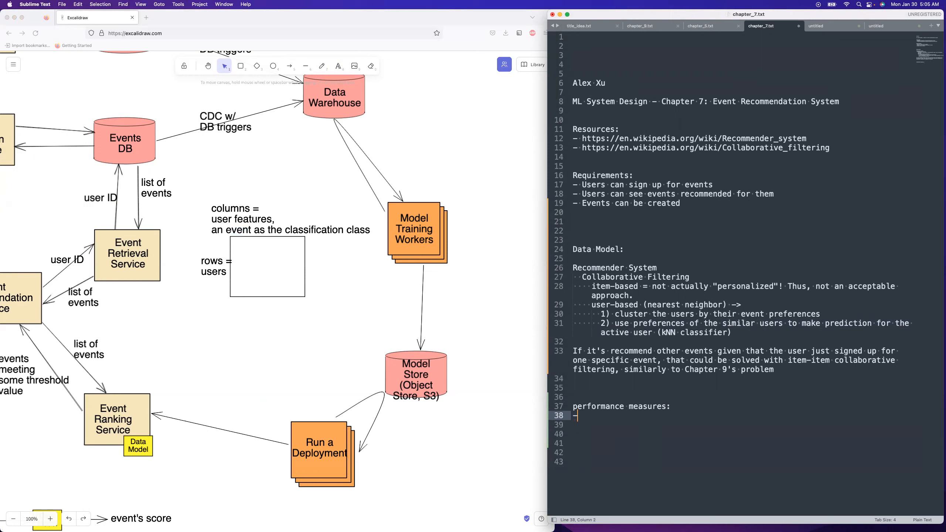
pyautogui.write('- confusion ma')
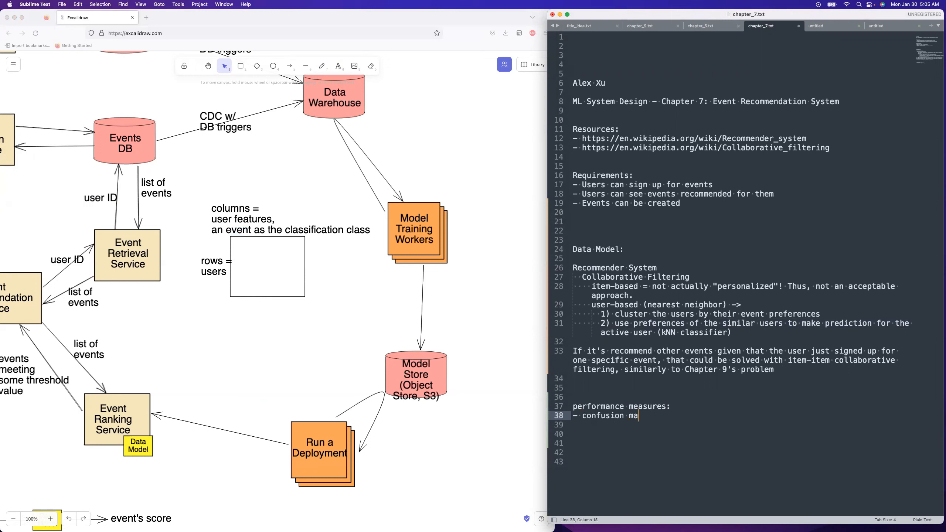
pyautogui.write('trix')
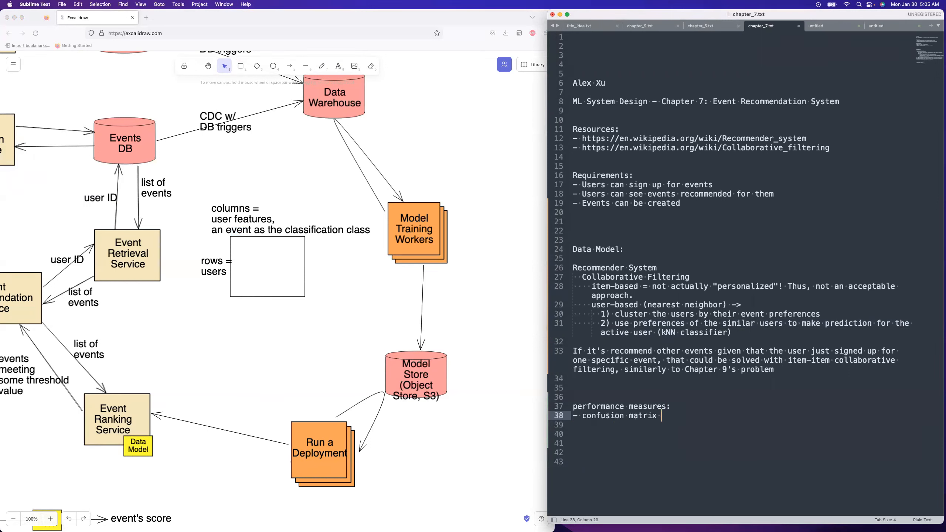
pyautogui.write('(false)')
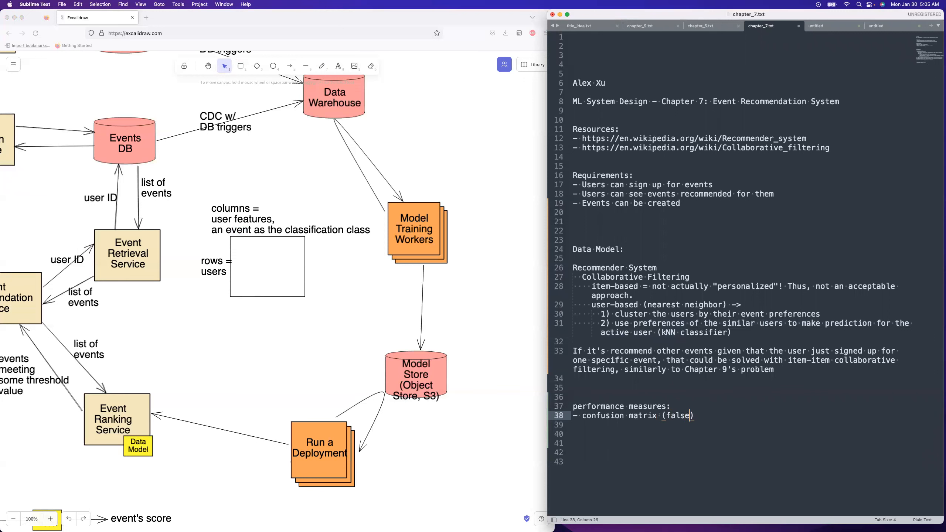
pyautogui.write('positive')
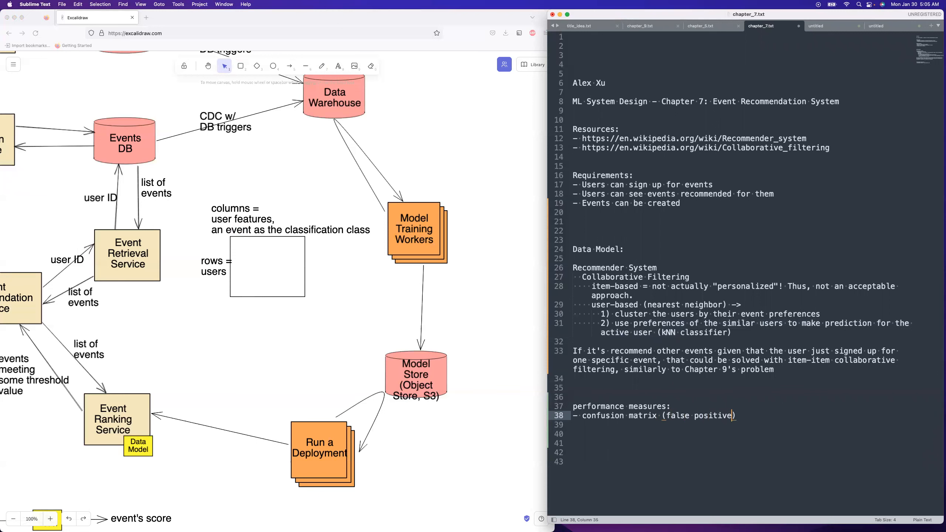
pyautogui.write(', false')
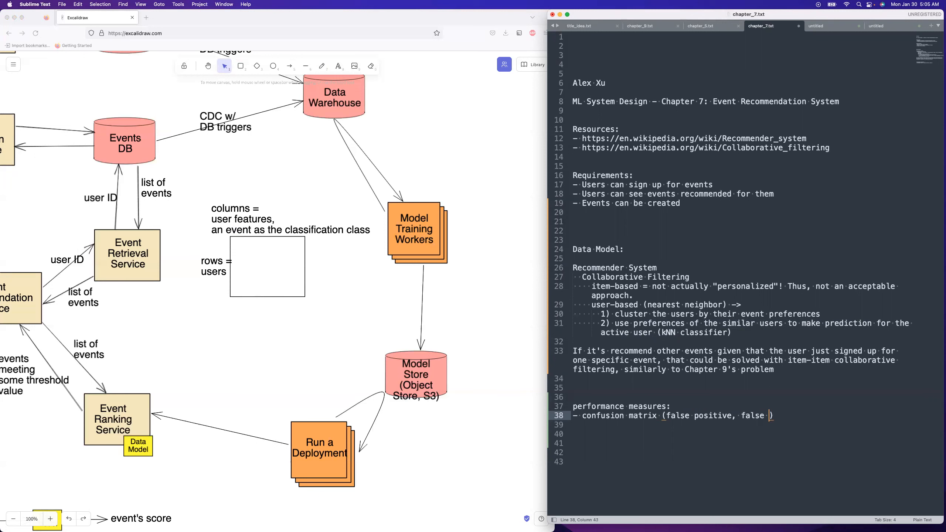
pyautogui.write('negati')
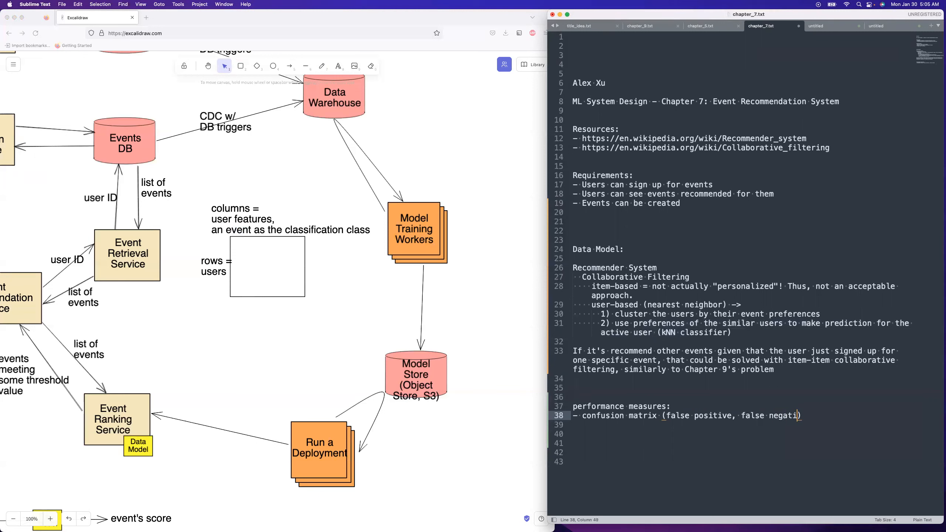
pyautogui.write('ve')
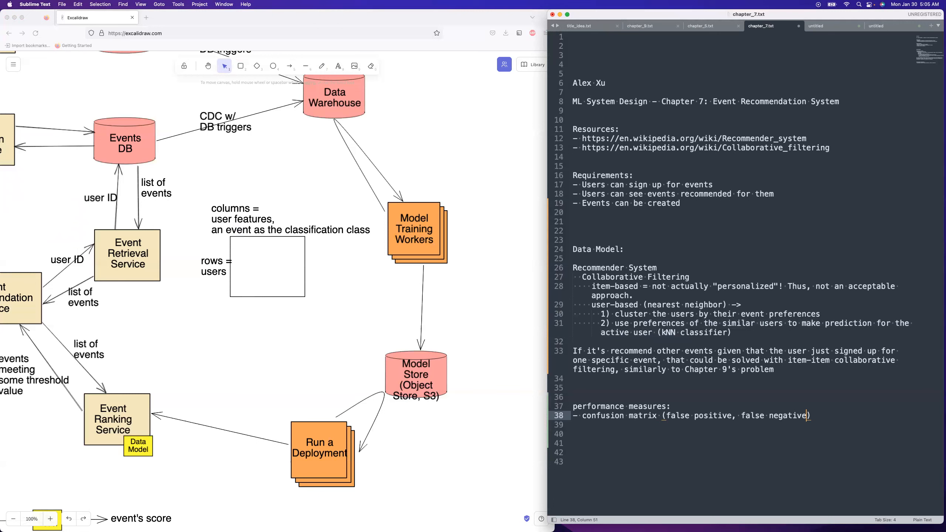
pyautogui.write(')')
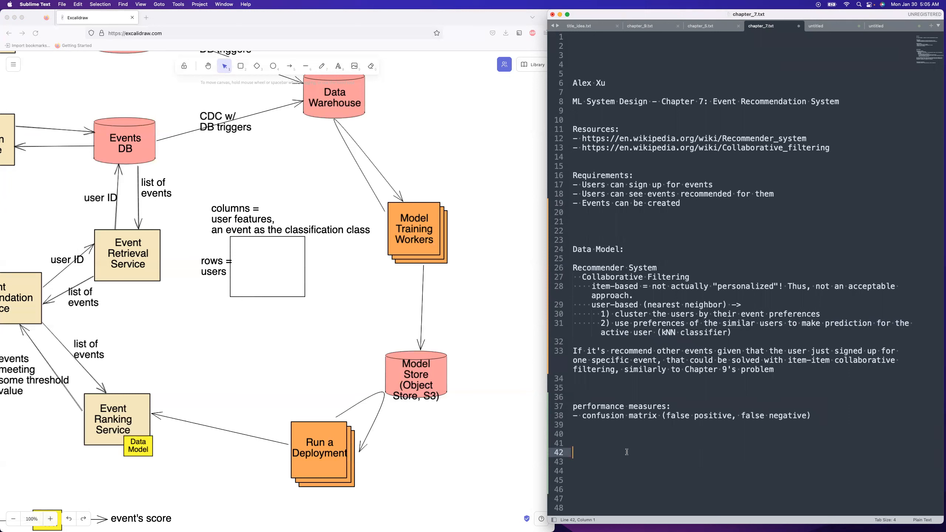
# Add '- accuracy' and '- recall' on separate lines below the confusion matrix entry.
pyautogui.click(656, 267)
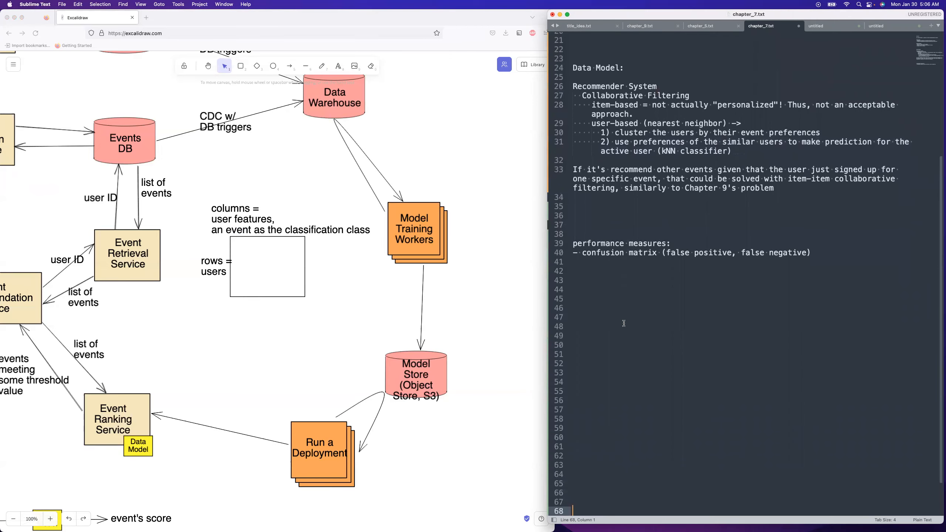
pyautogui.write('- a')
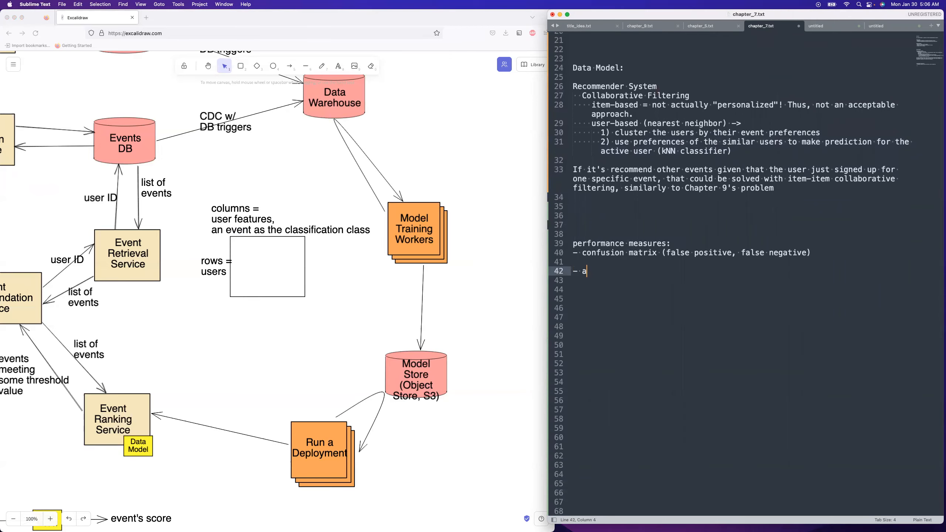
pyautogui.write('ccuracy')
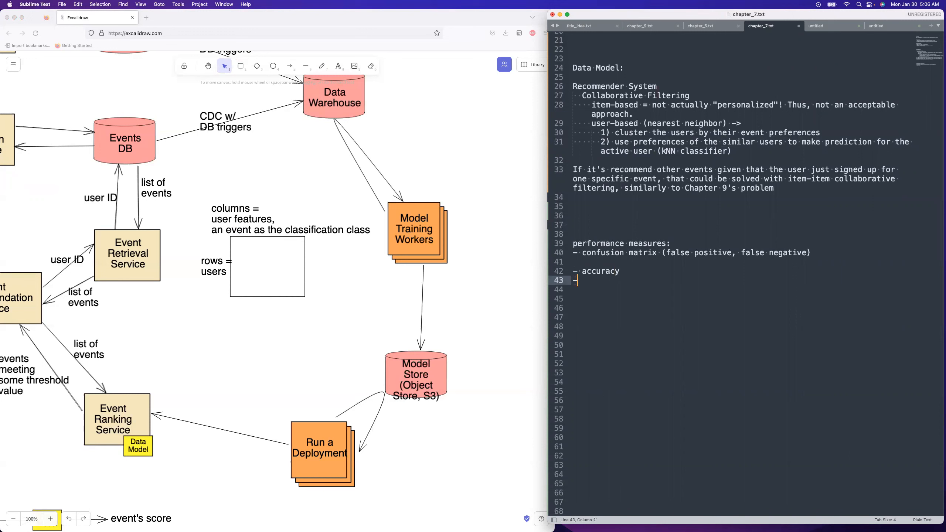
pyautogui.write('- recall')
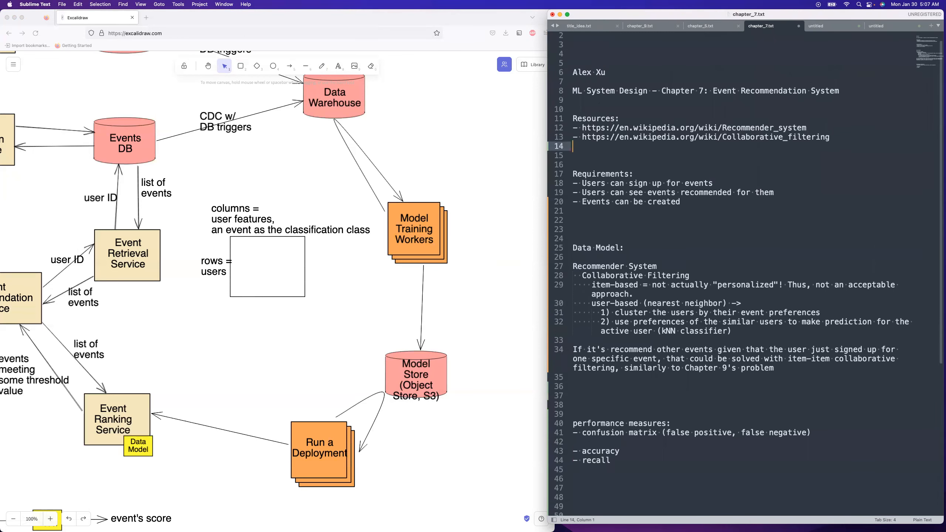
# Add a Resources entry '- scikit-learn for more performance measures' and check the word scikit-learn.
pyautogui.write('- scikit-')
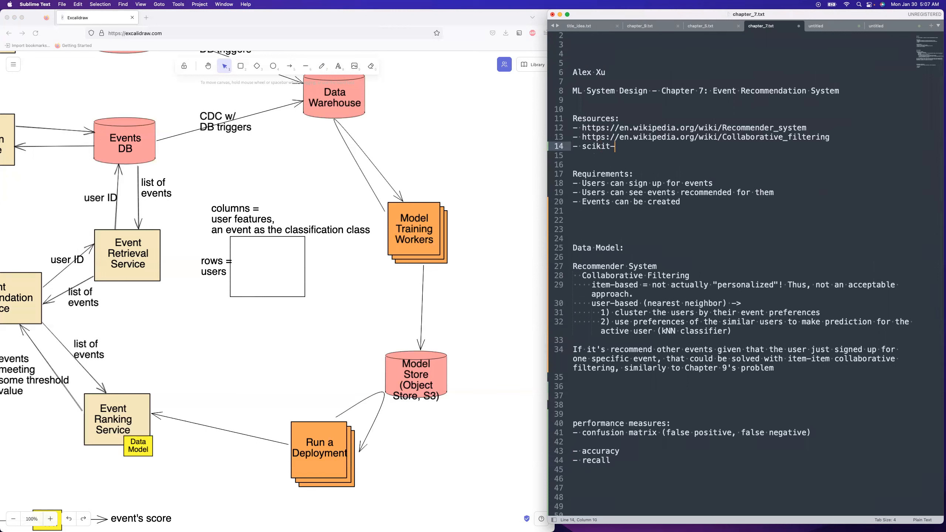
pyautogui.write('learn for more performance measures')
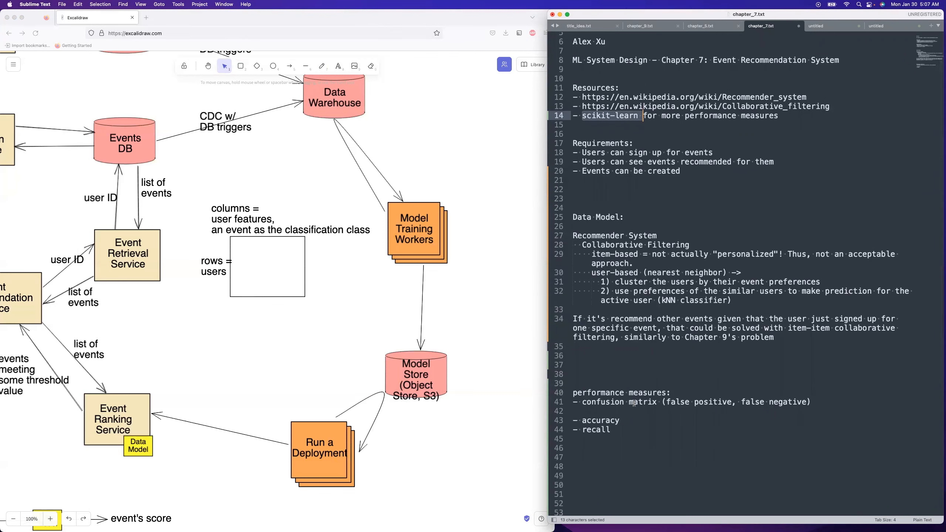
pyautogui.doubleClick(643, 402)
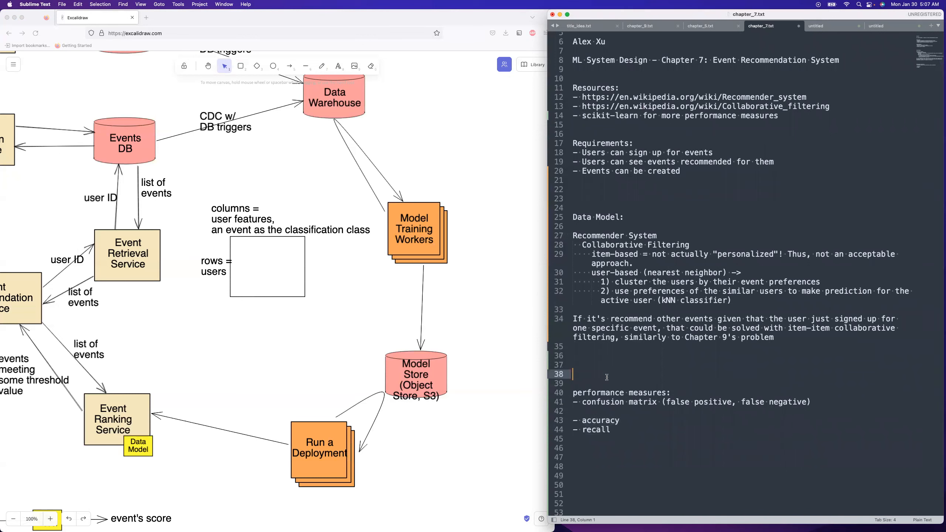
pyautogui.scroll(-3)
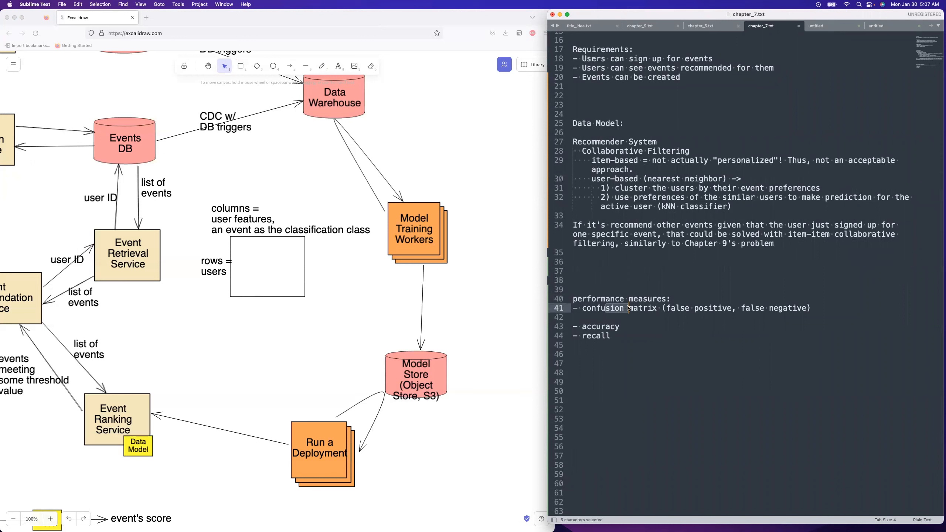
pyautogui.click(645, 384)
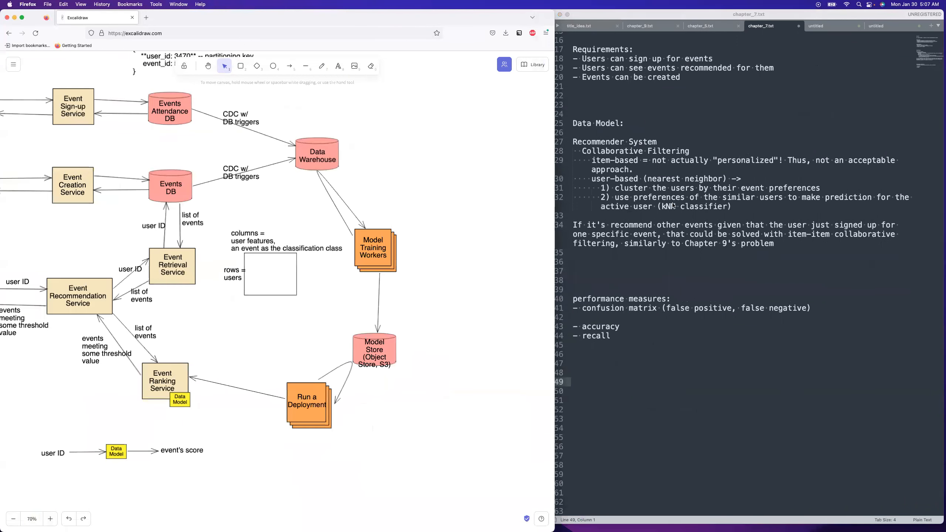
pyautogui.moveTo(373, 200)
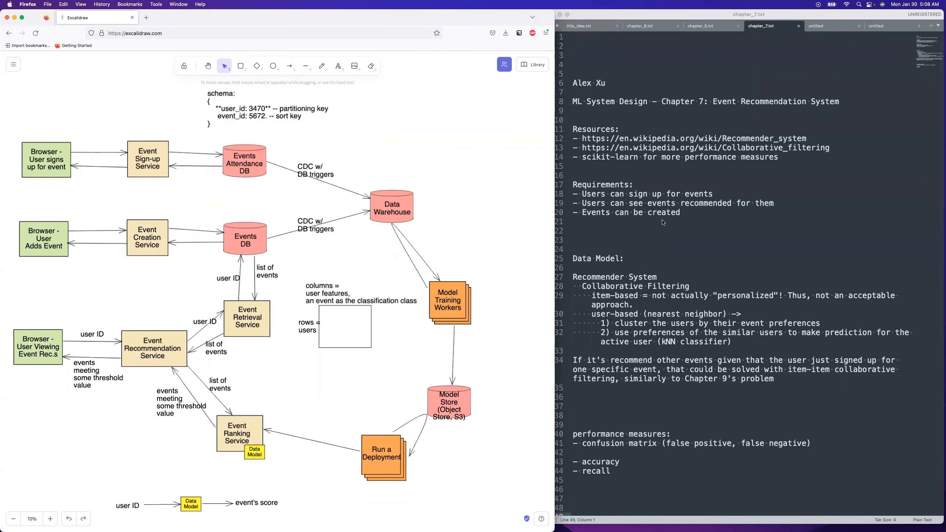
# Zoom out to 70% to view the whole event recommendation pipeline diagram.
pyautogui.scroll(-3)
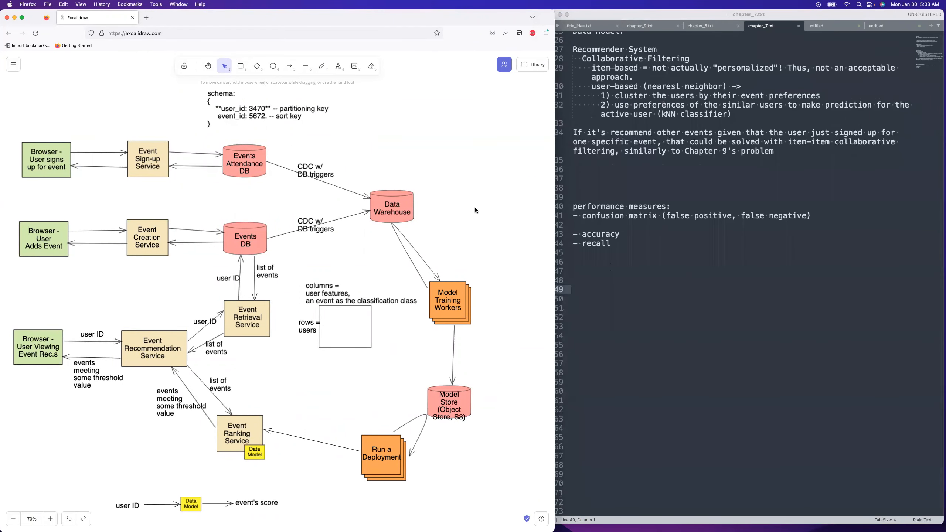